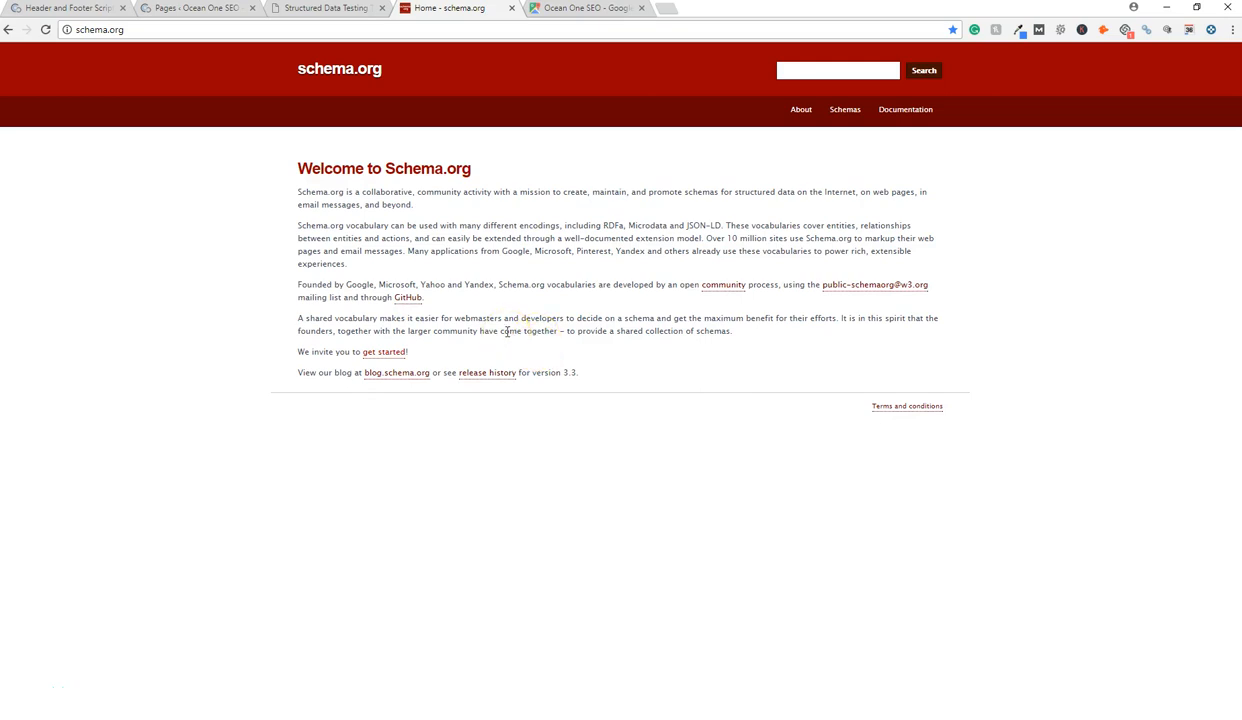
pyautogui.moveTo(557, 184)
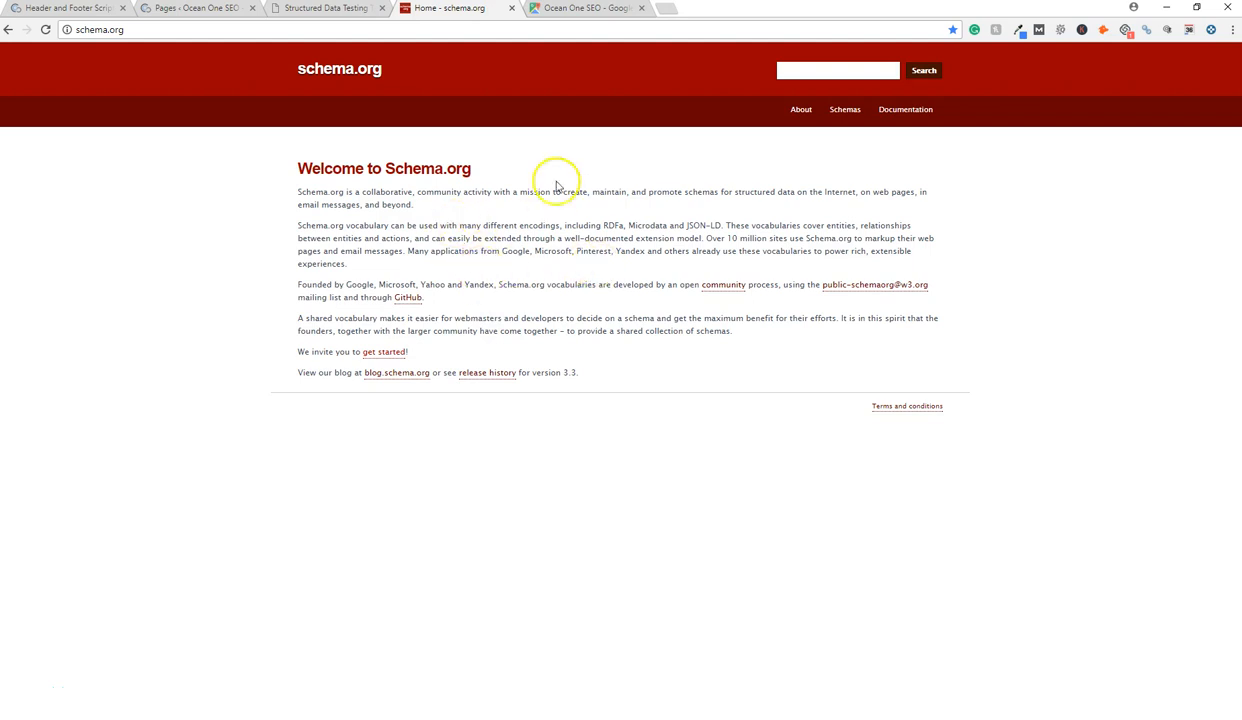
pyautogui.moveTo(618, 336)
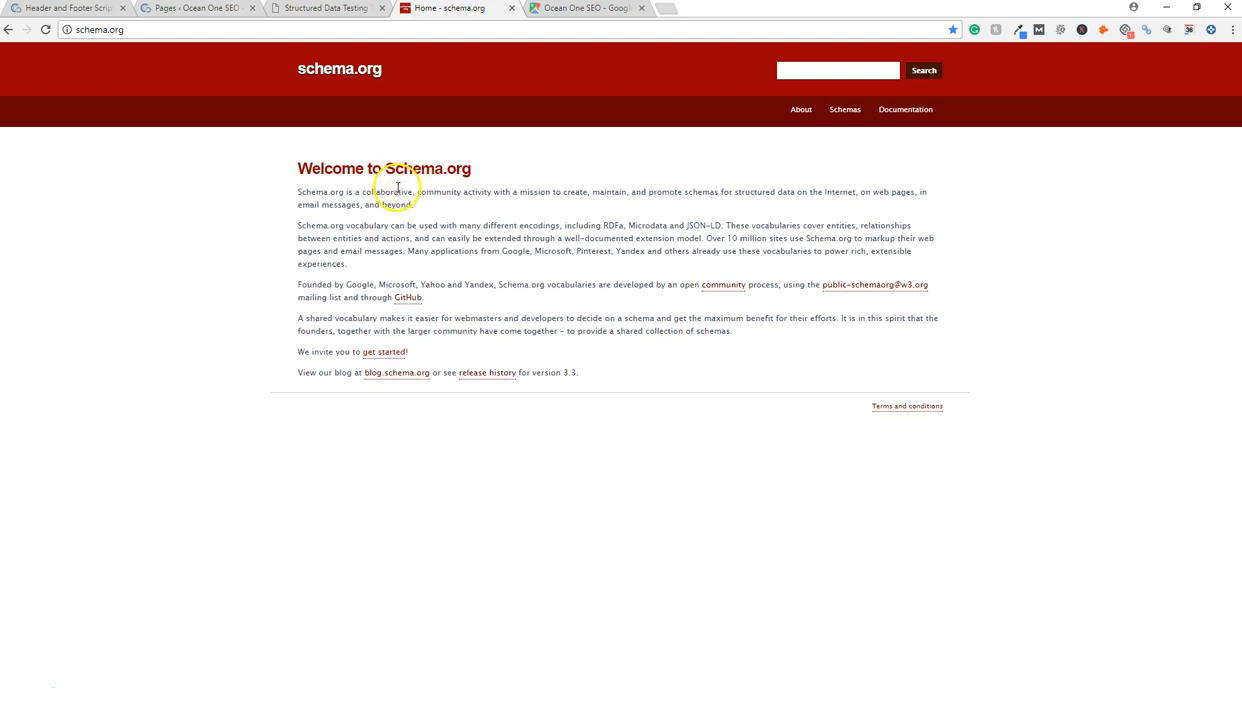
pyautogui.click(398, 190)
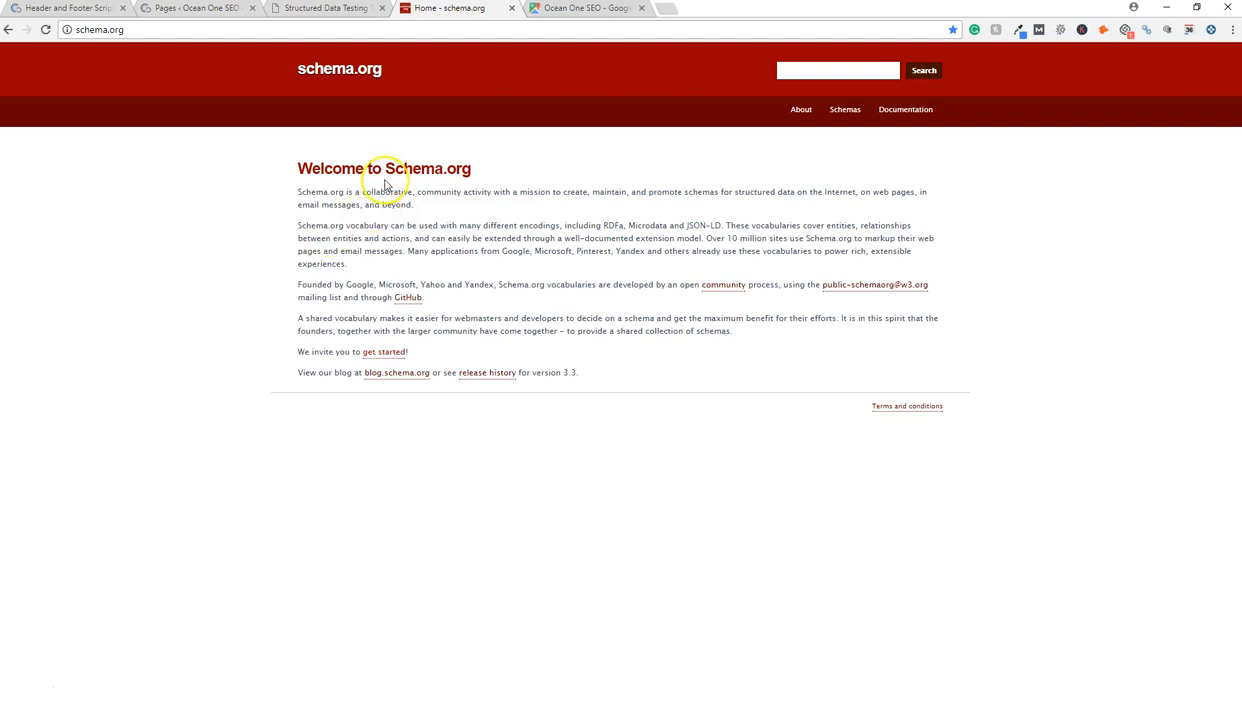
pyautogui.moveTo(336, 24)
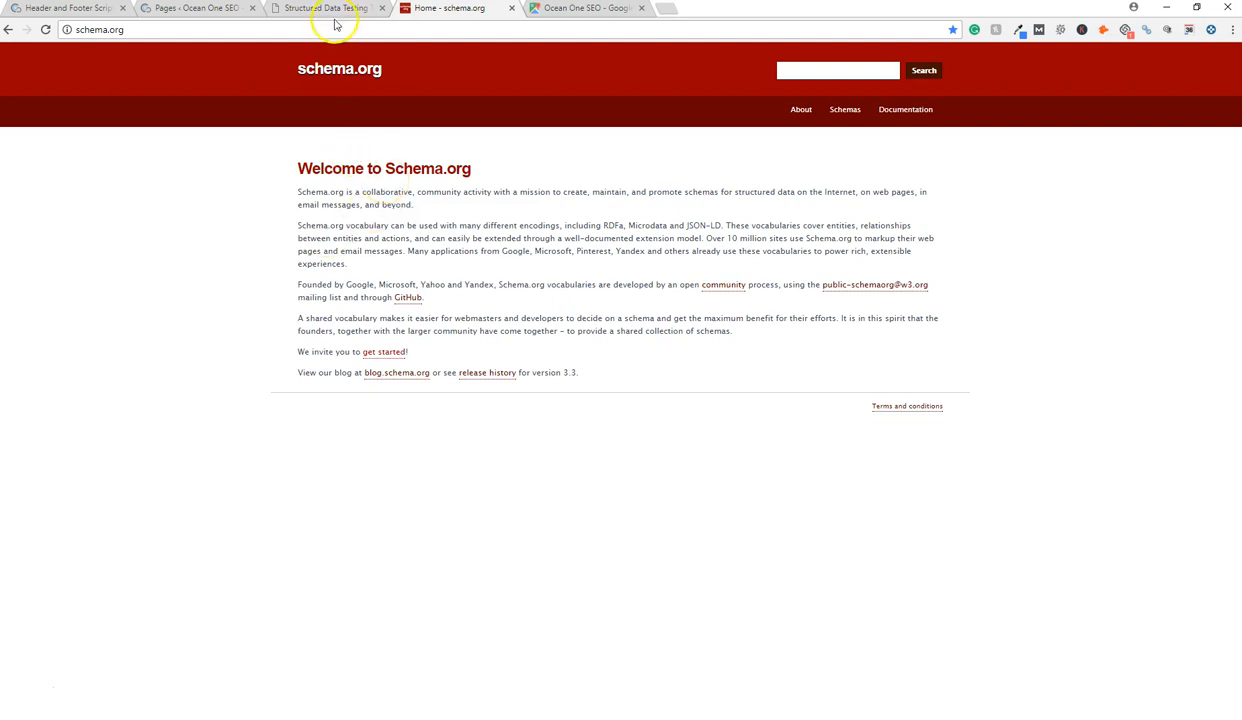
pyautogui.click(325, 8)
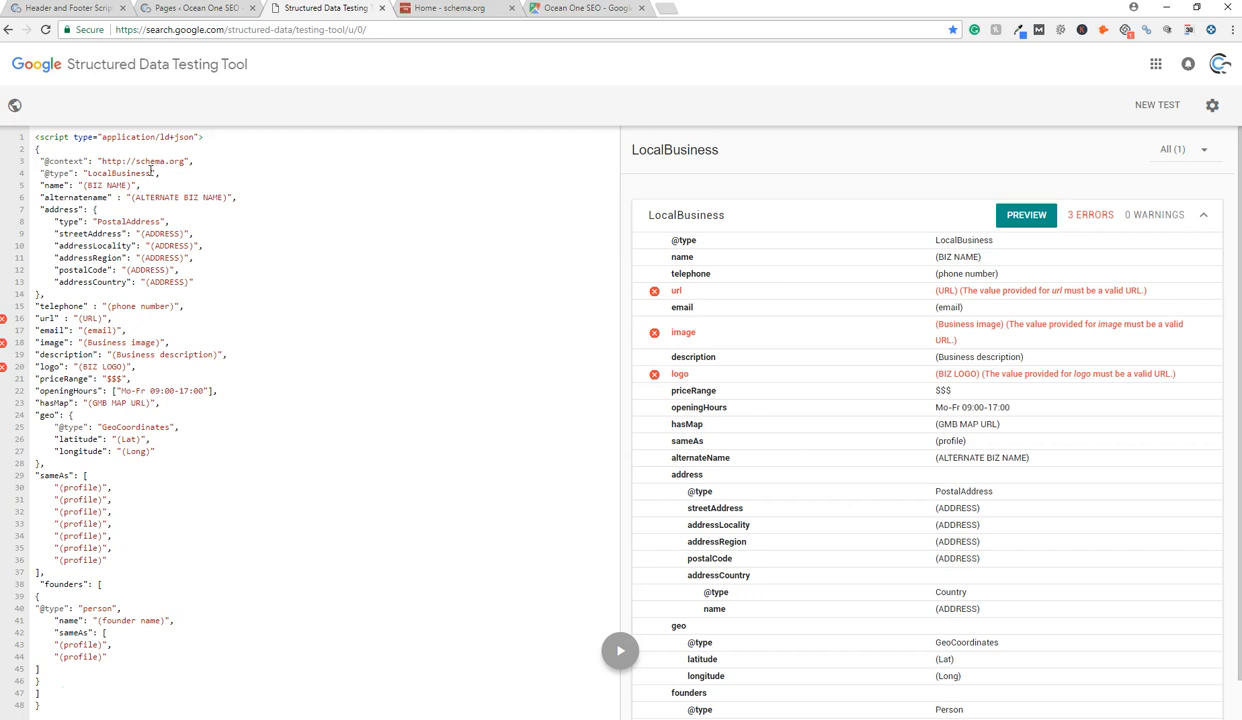
pyautogui.doubleClick(117, 173)
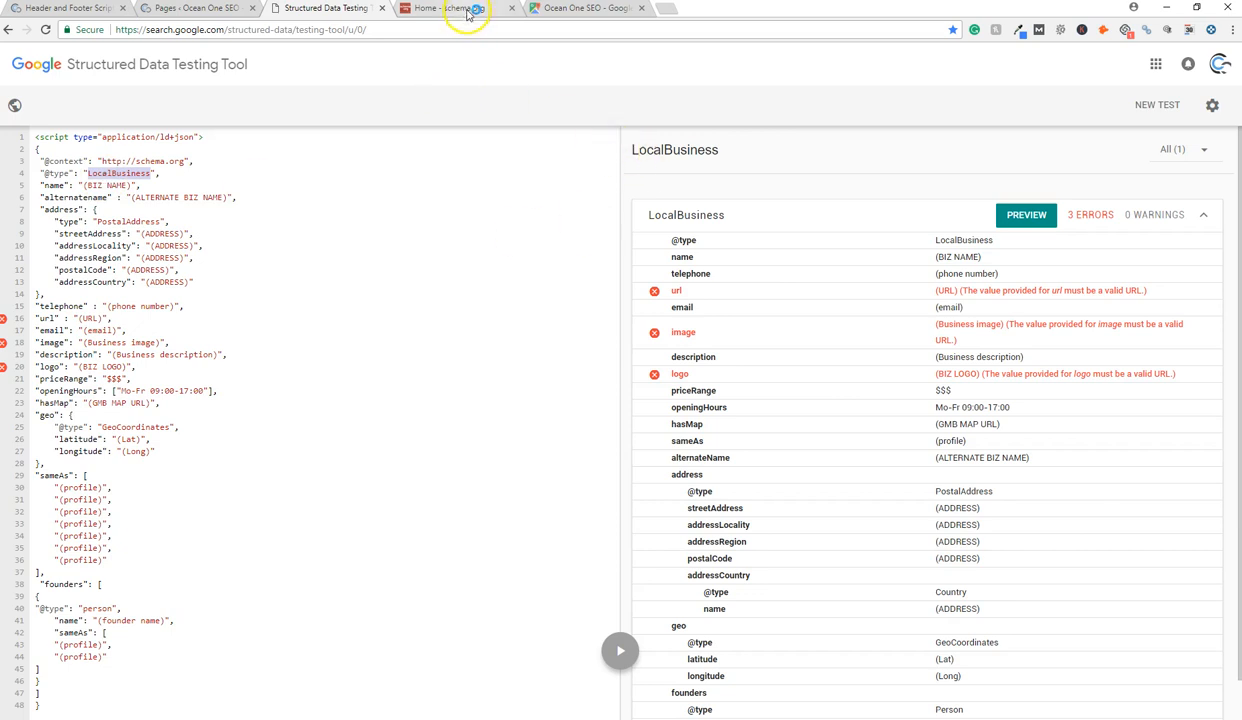
pyautogui.click(455, 8)
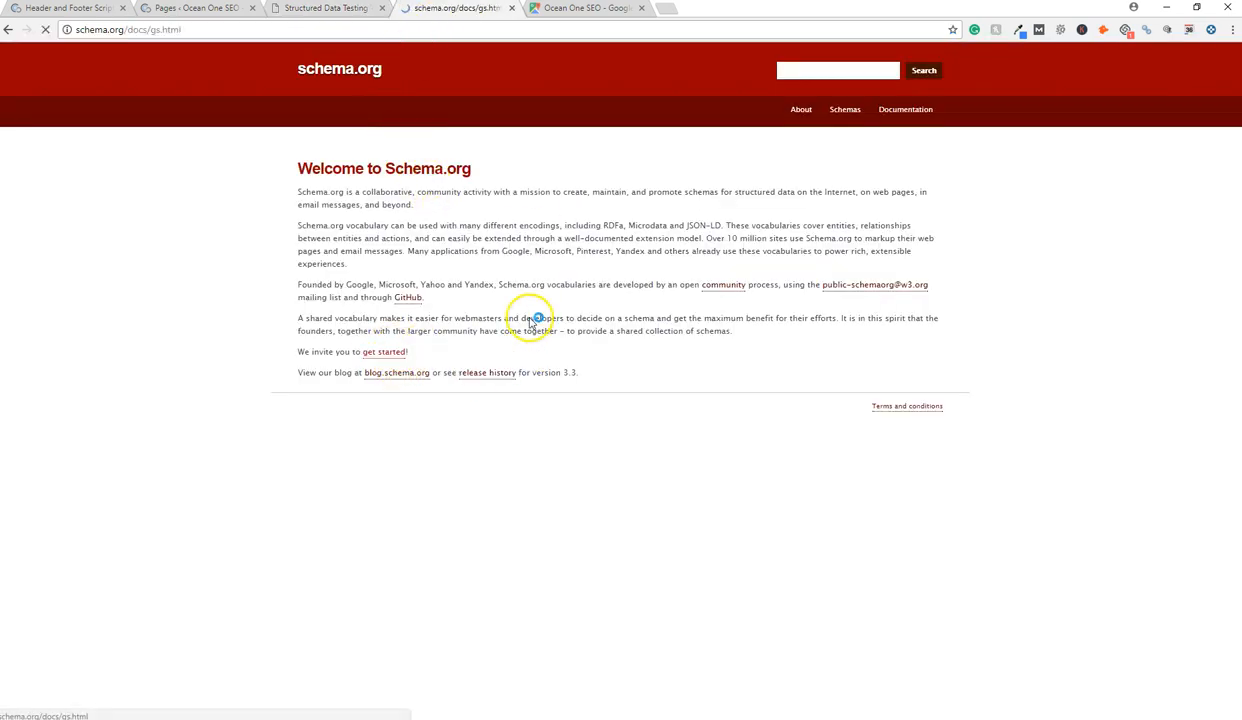
# Open schema.org's getting-started guide and jump to its types and properties section
pyautogui.click(383, 351)
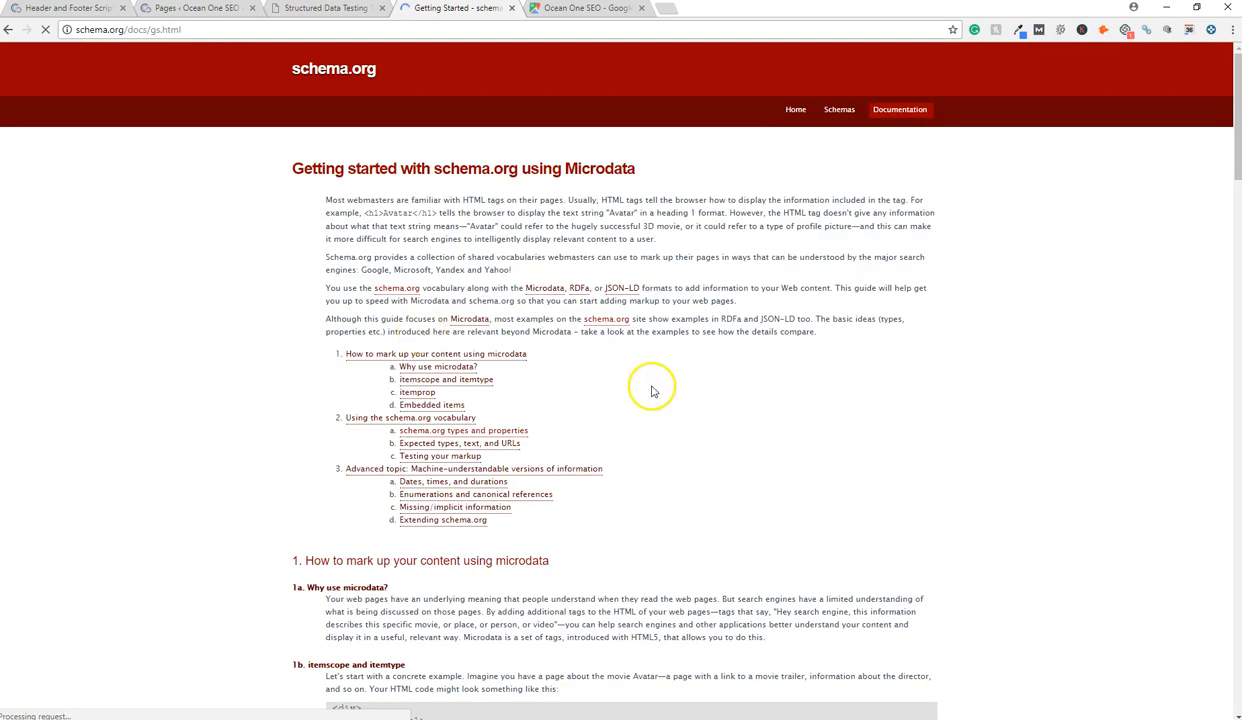
pyautogui.scroll(-3)
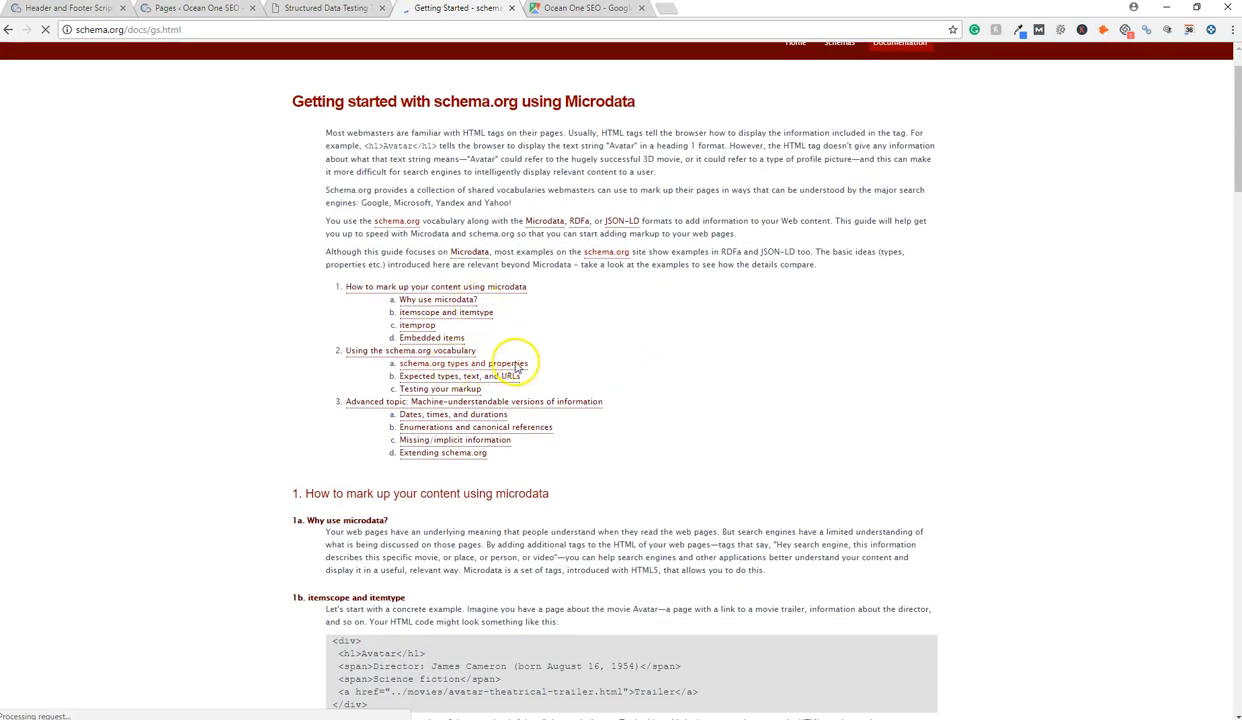
pyautogui.click(463, 363)
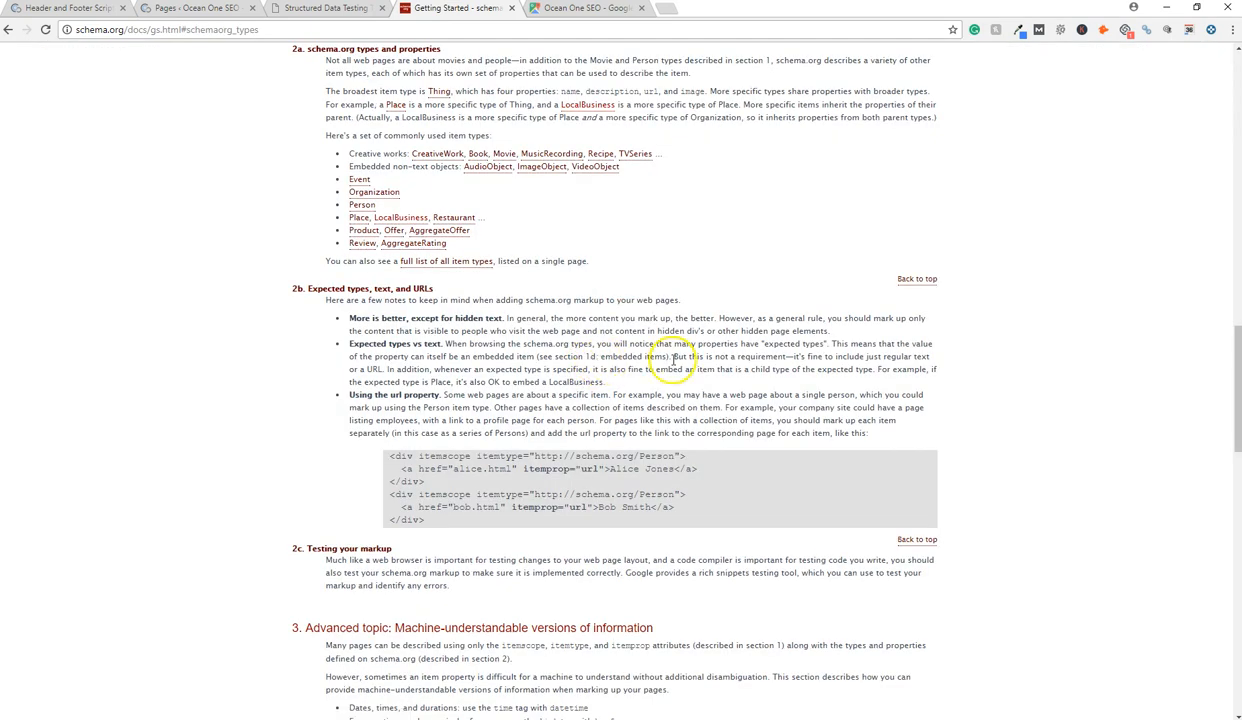
# Open LocalBusiness, follow its more specific types to GeneralContractor, and select its name
pyautogui.click(399, 217)
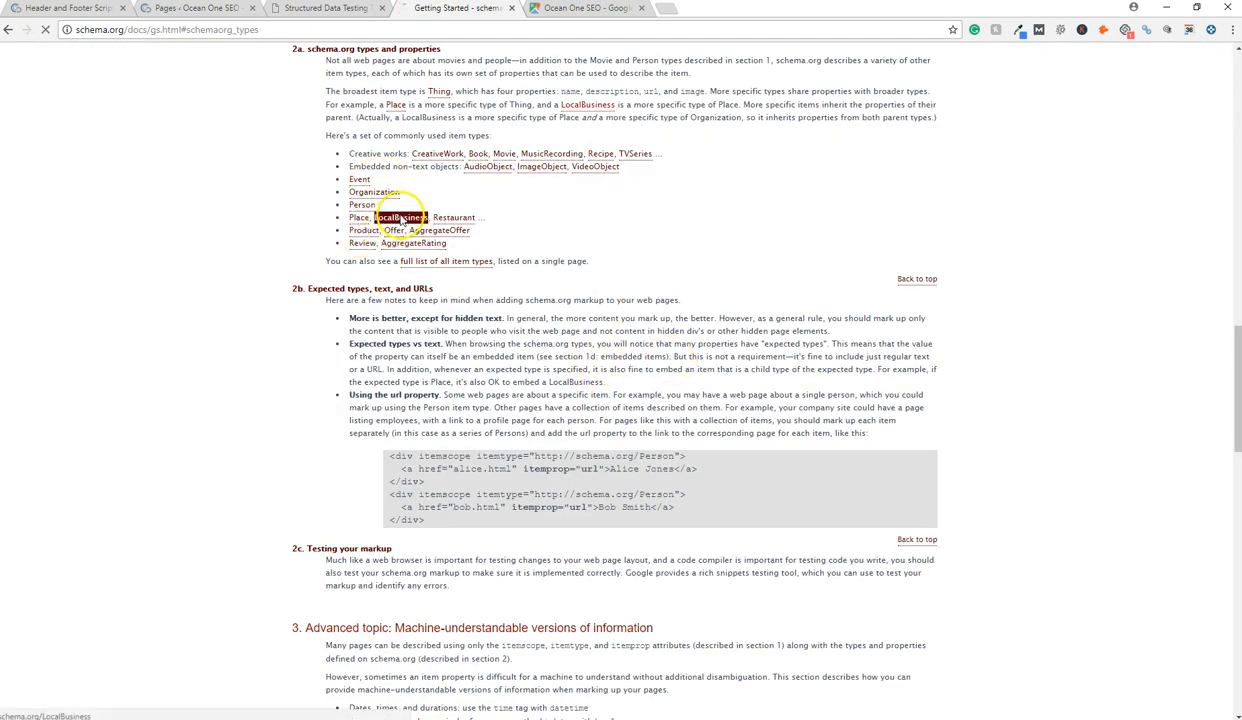
pyautogui.click(400, 217)
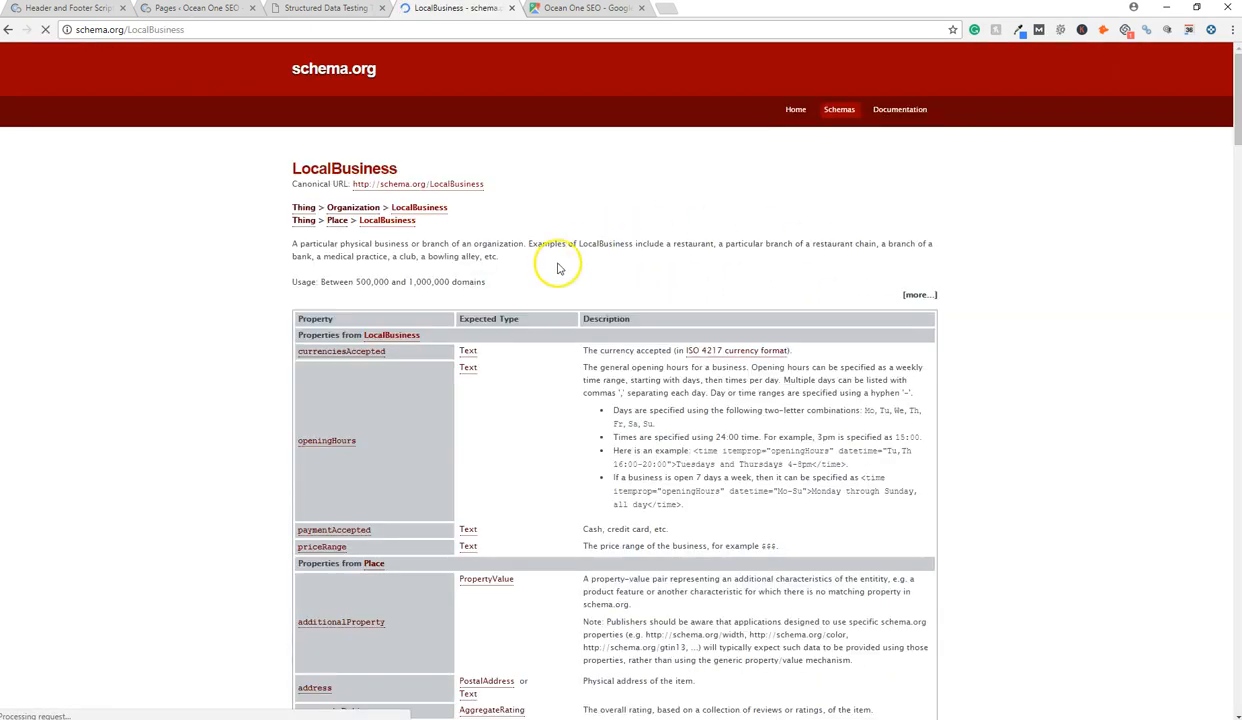
pyautogui.moveTo(643, 301)
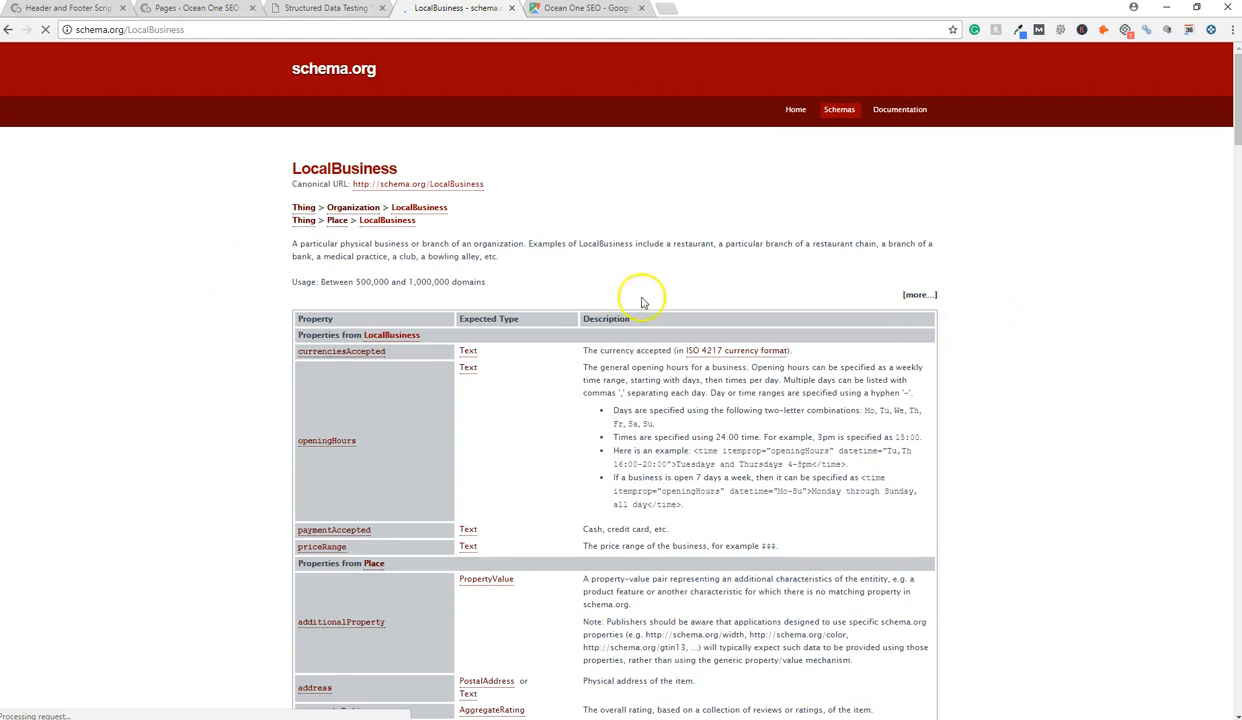
pyautogui.scroll(-3)
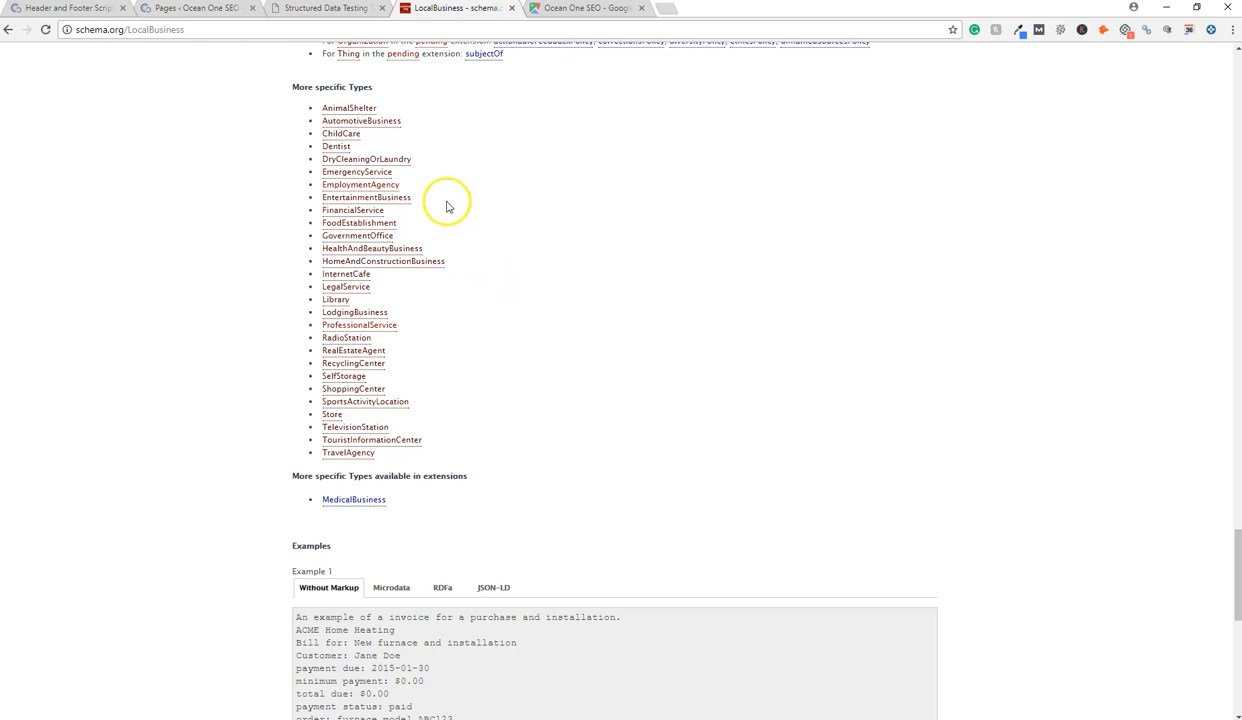
pyautogui.moveTo(440, 357)
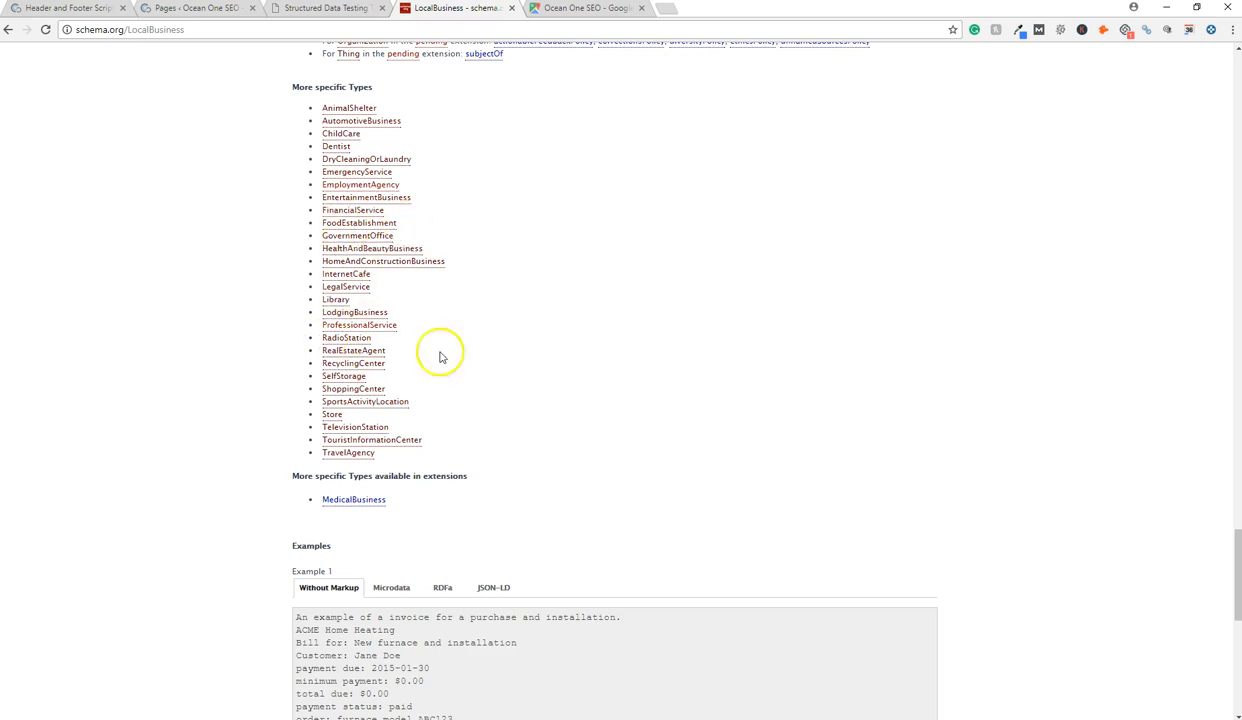
pyautogui.moveTo(450, 344)
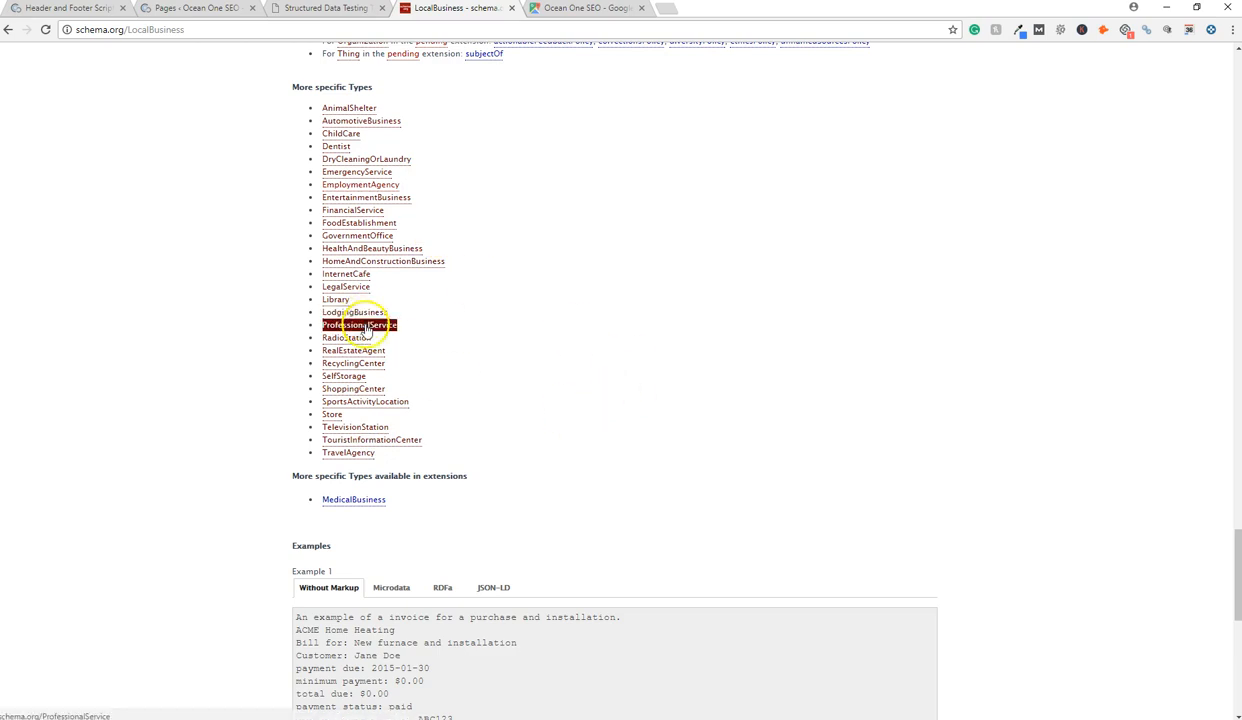
pyautogui.click(359, 324)
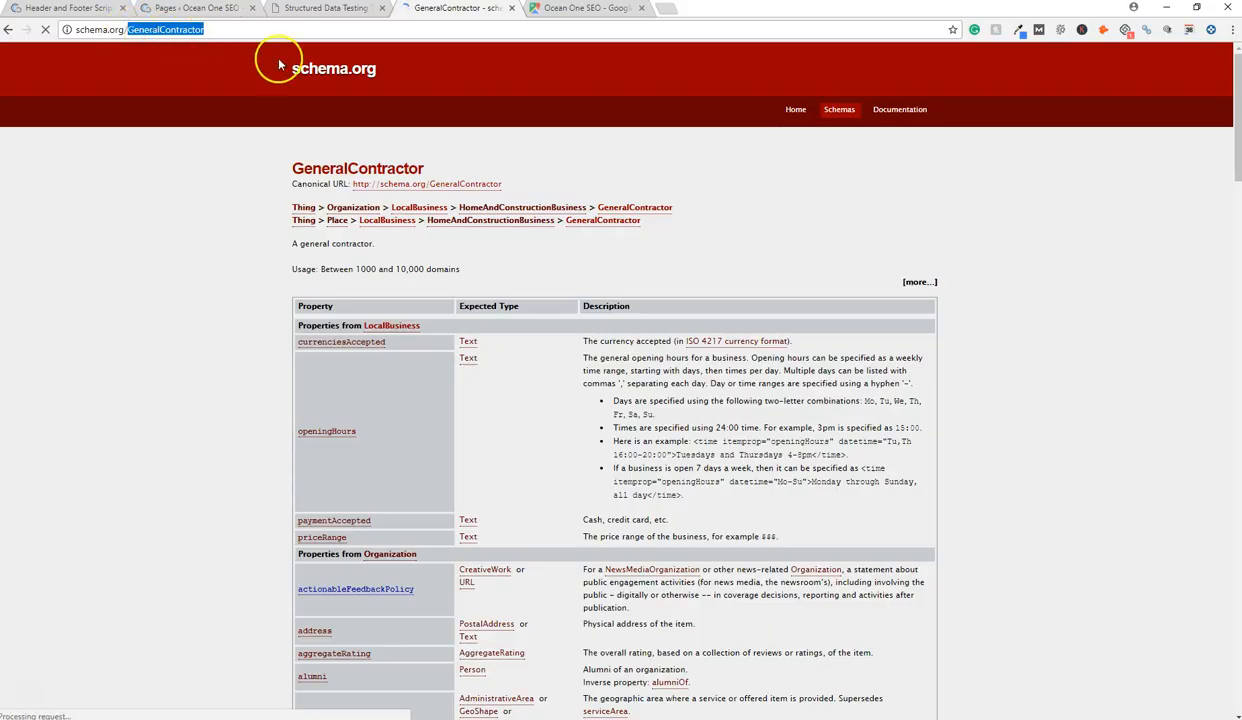
pyautogui.click(320, 8)
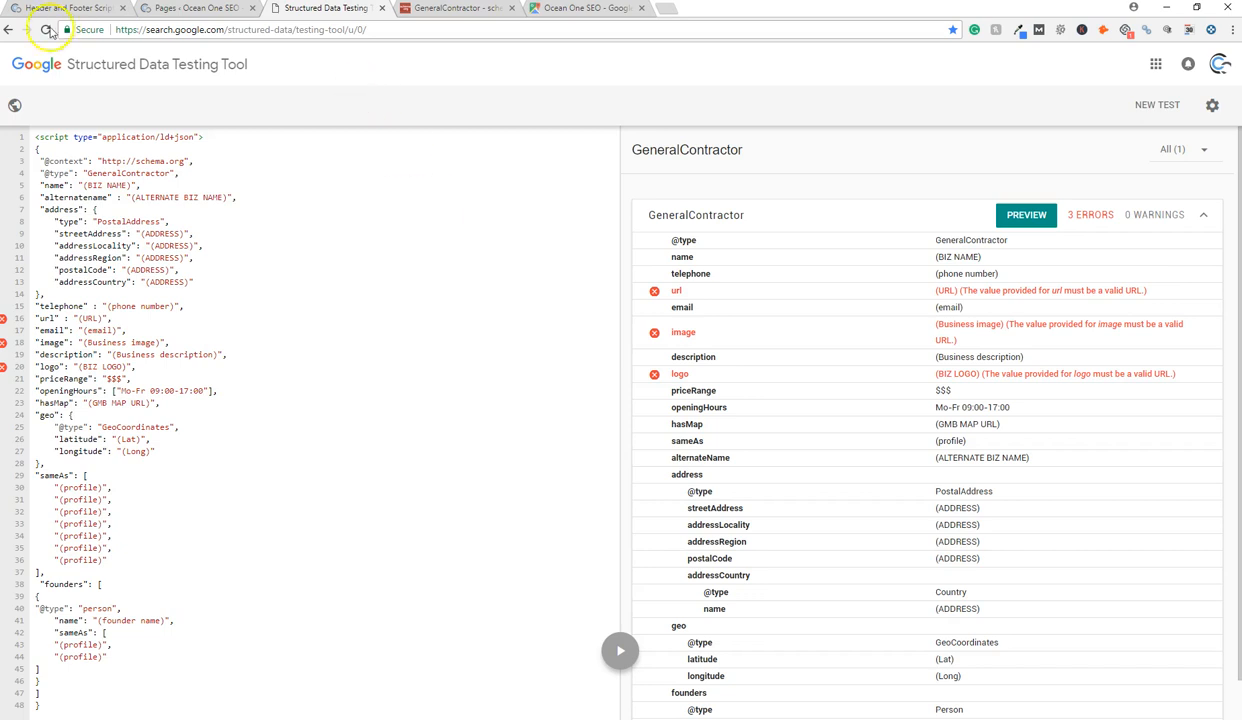
pyautogui.doubleClick(107, 187)
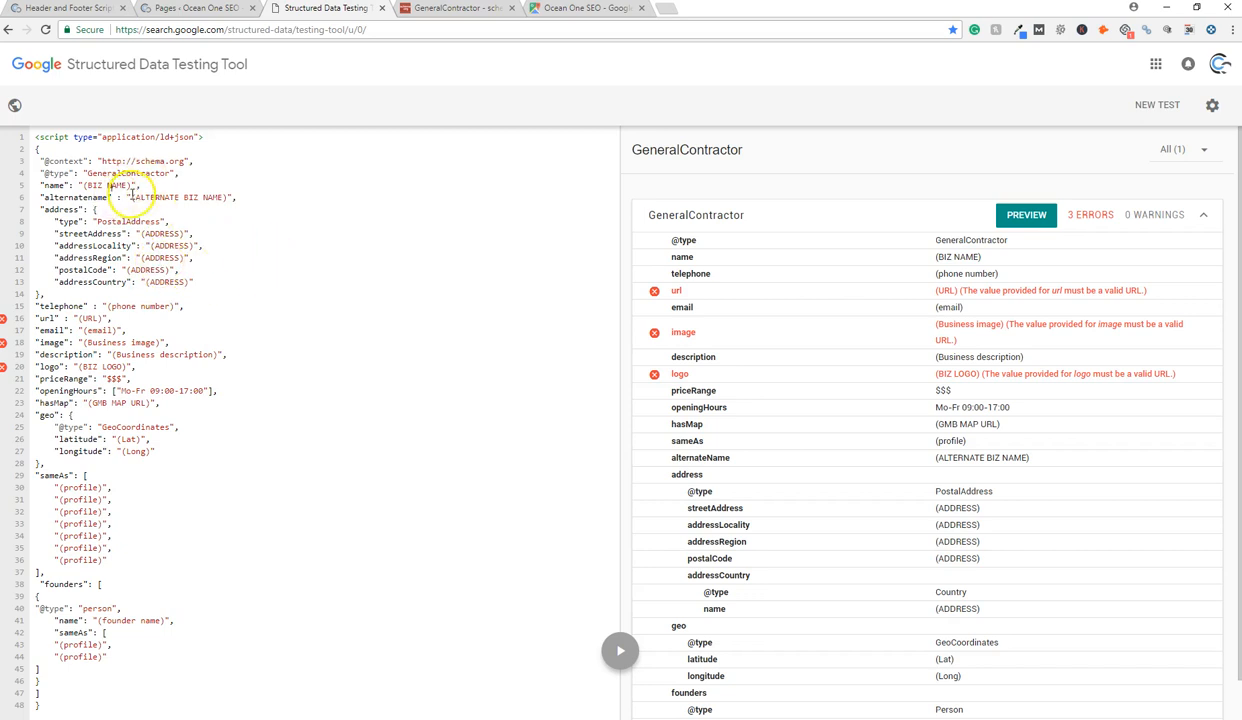
pyautogui.doubleClick(178, 197)
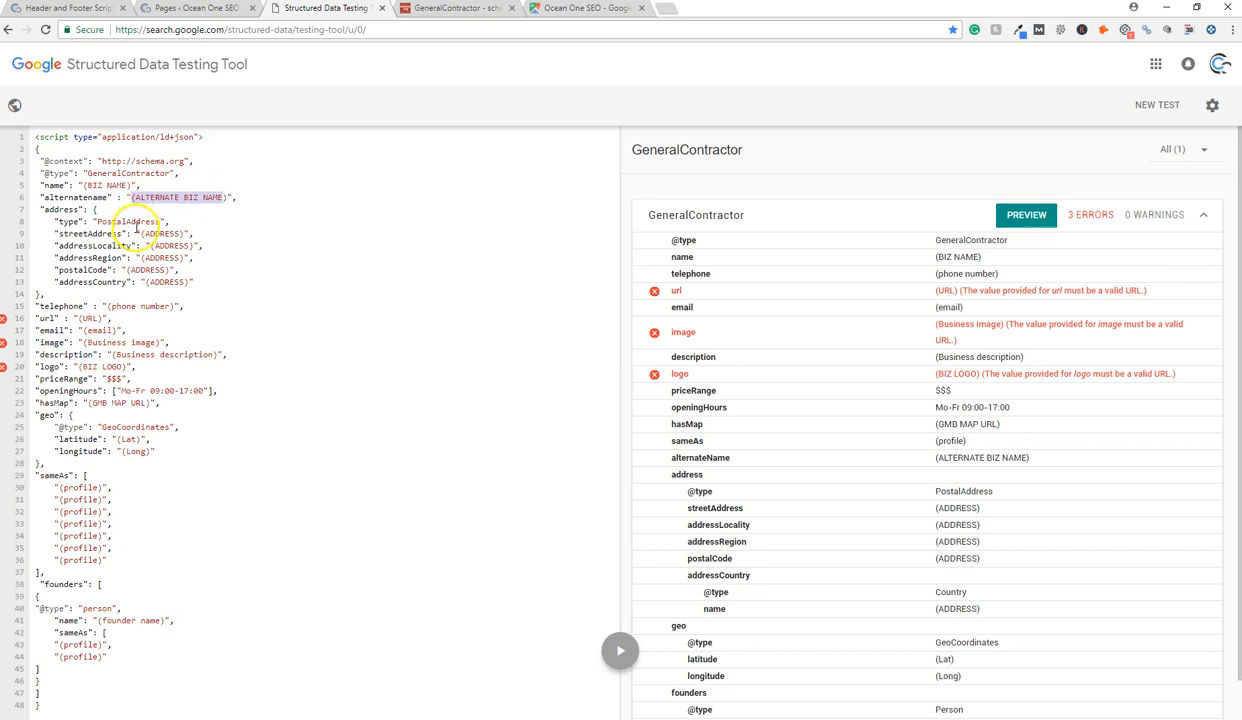
pyautogui.moveTo(280, 223)
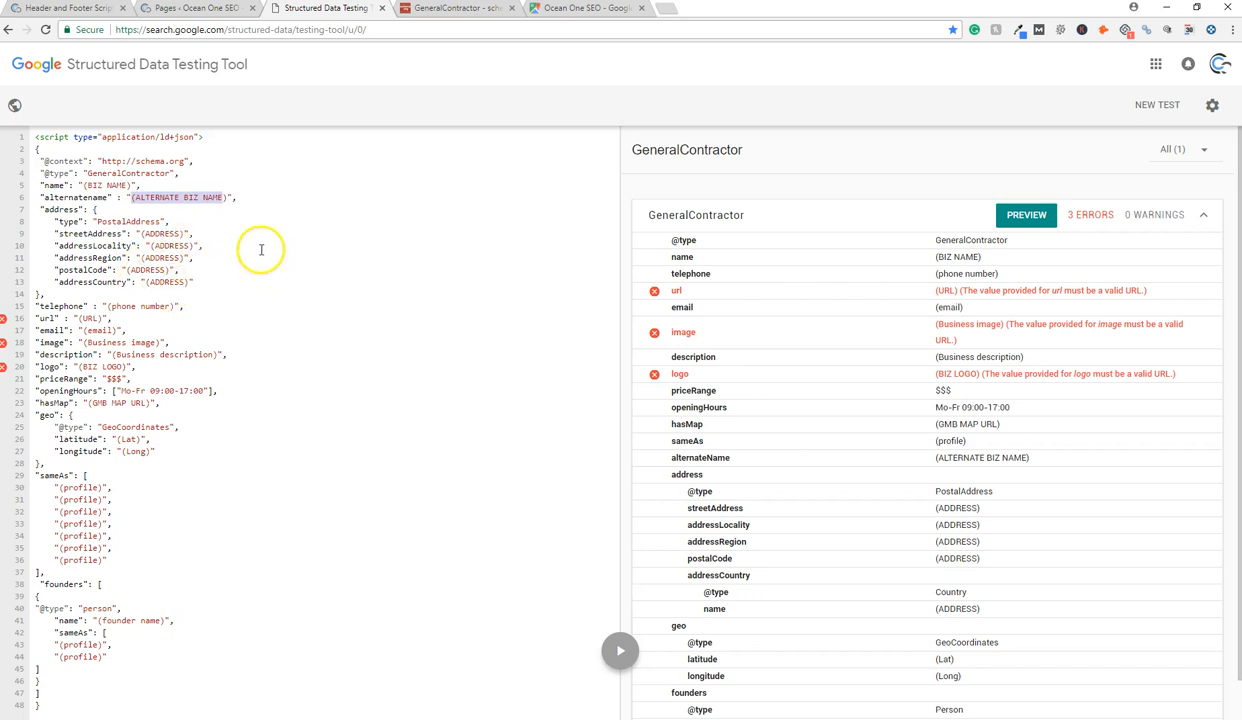
pyautogui.moveTo(123, 293)
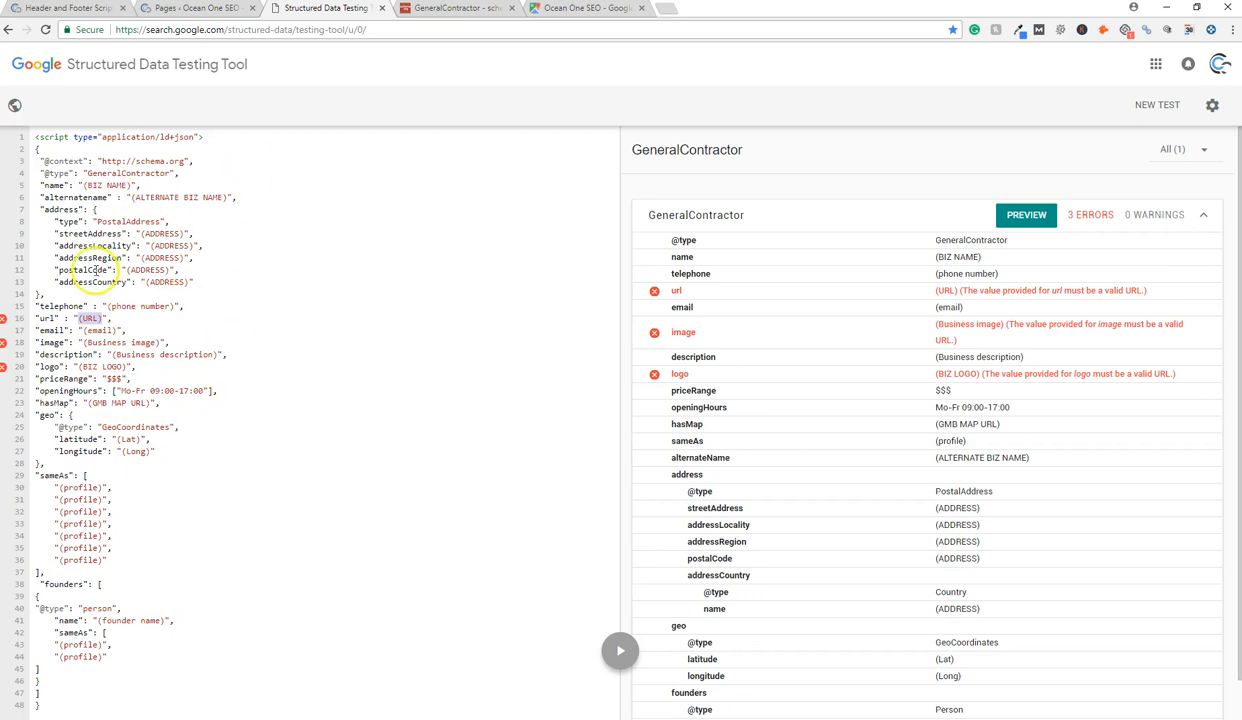
pyautogui.moveTo(244, 328)
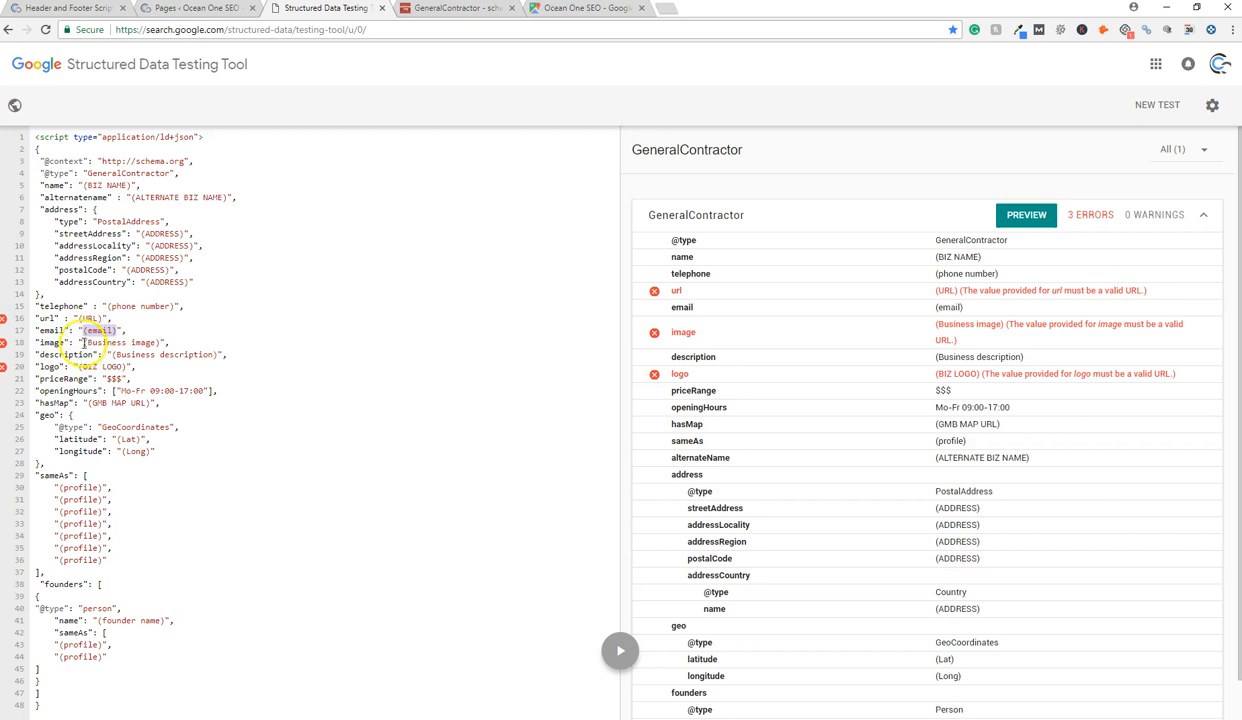
pyautogui.doubleClick(138, 342)
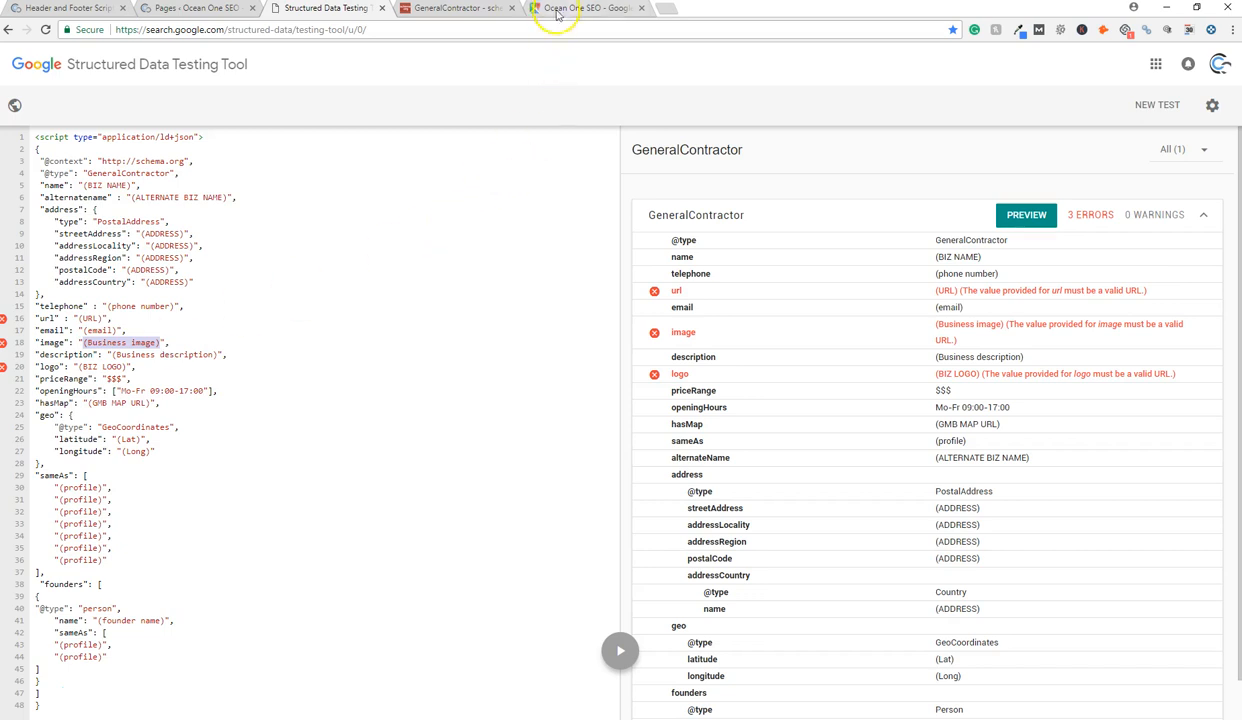
pyautogui.click(588, 8)
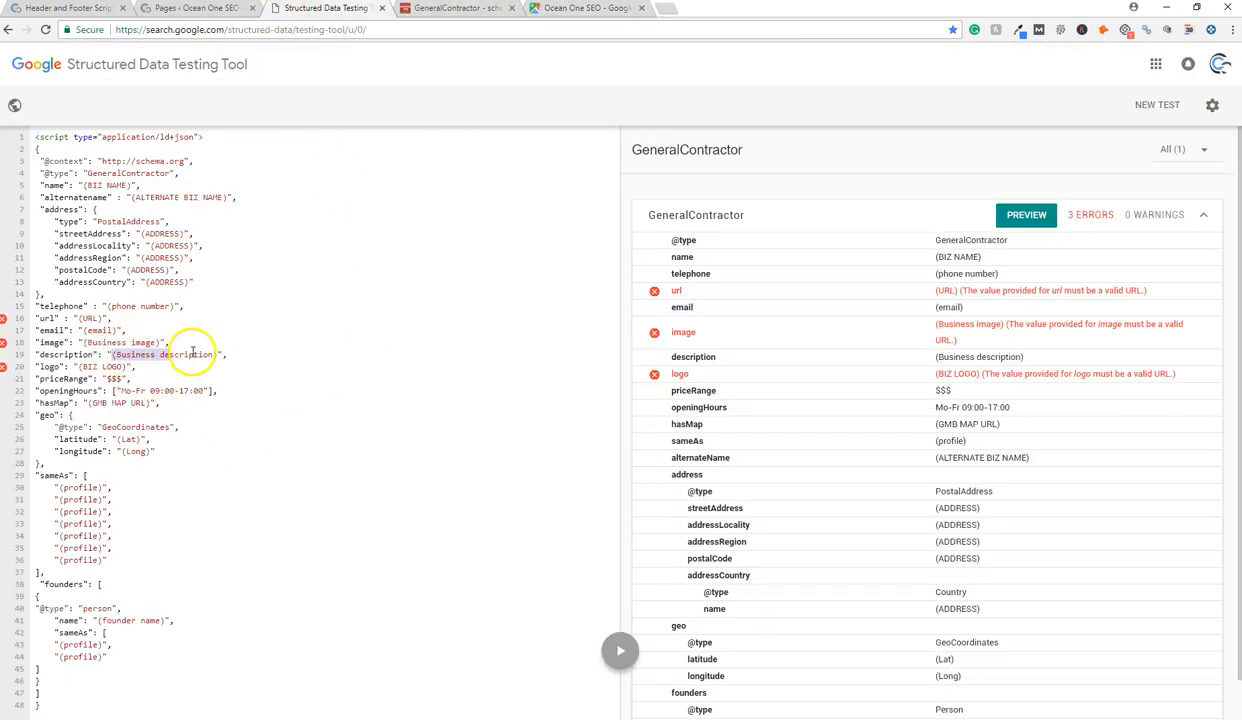
pyautogui.doubleClick(195, 354)
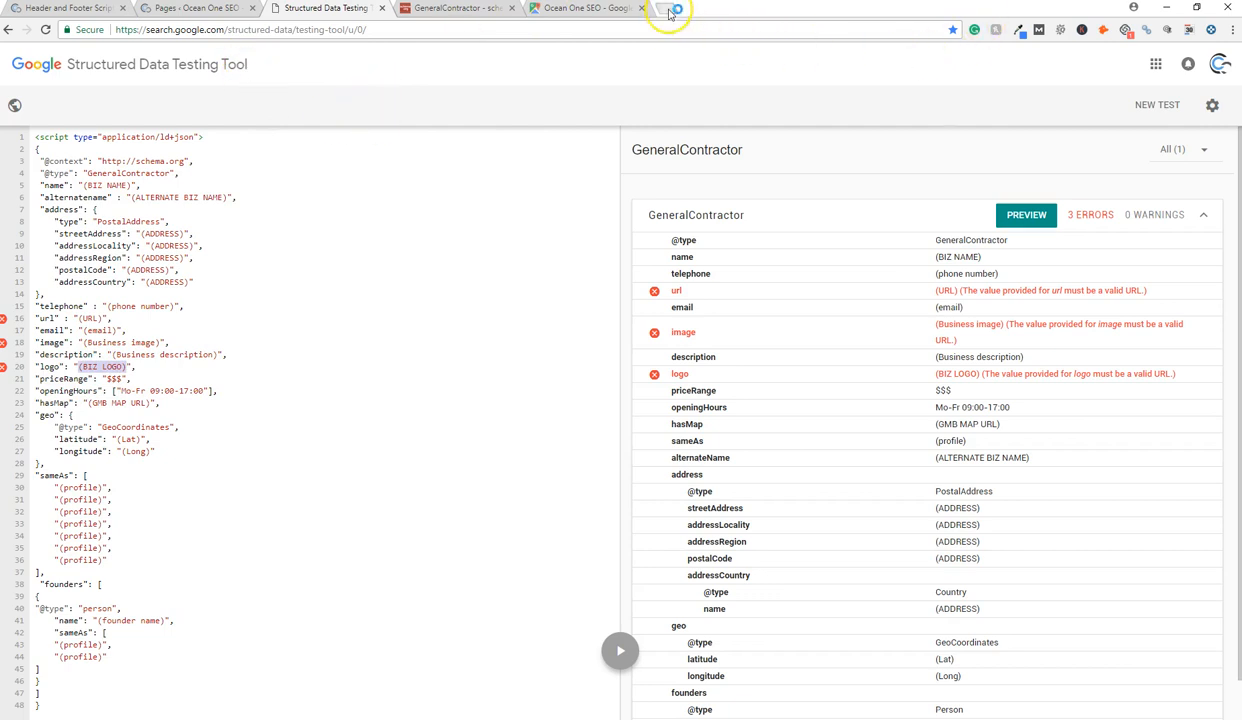
pyautogui.click(668, 12)
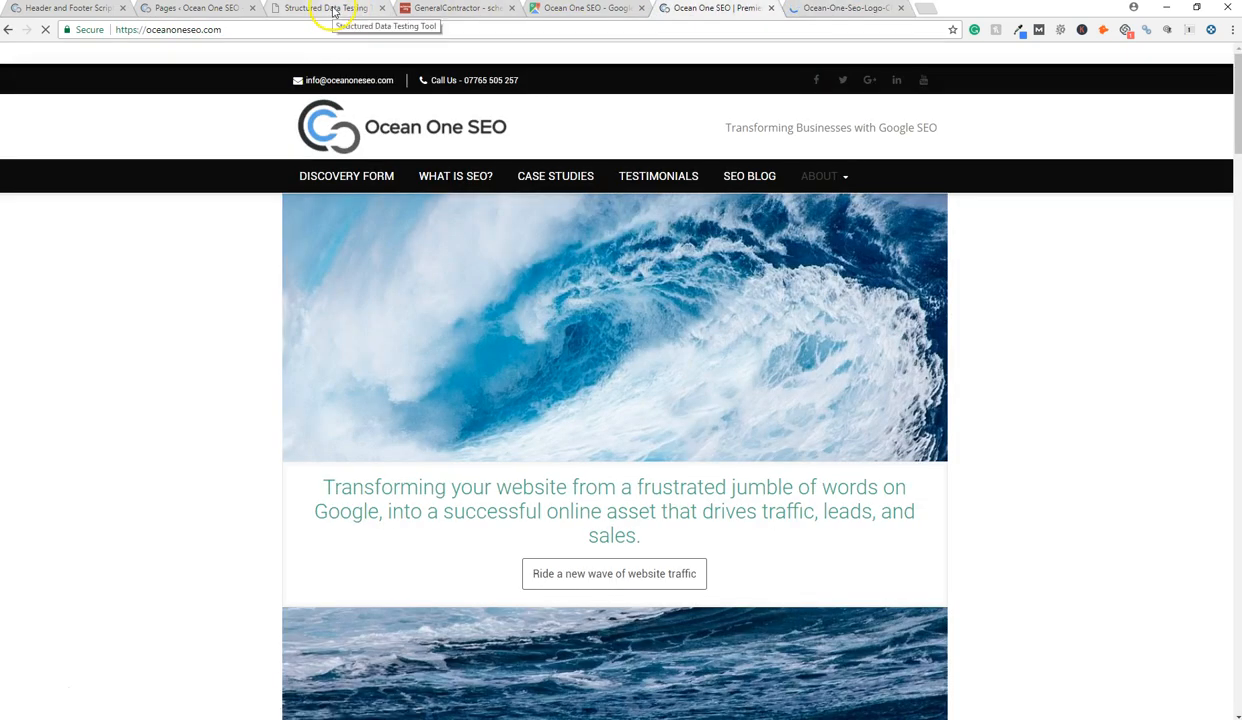
# Validate the markup again with the Ocean One SEO logo image URL
pyautogui.click(325, 8)
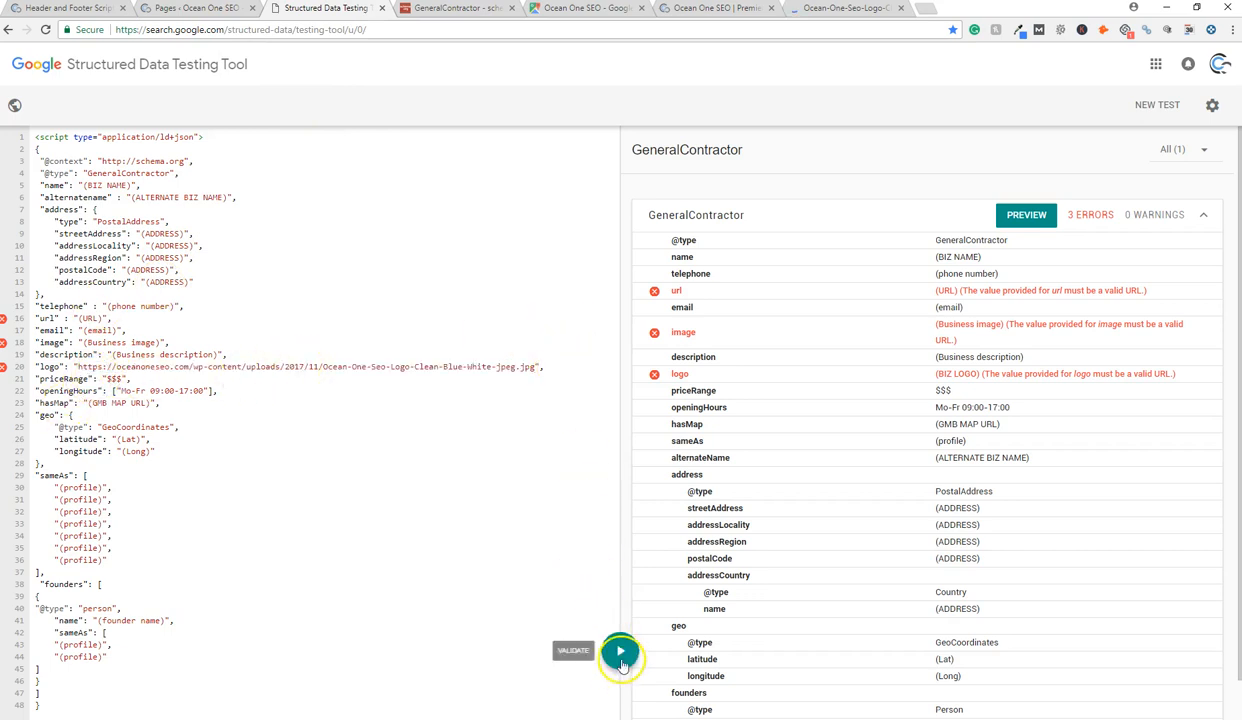
pyautogui.click(620, 651)
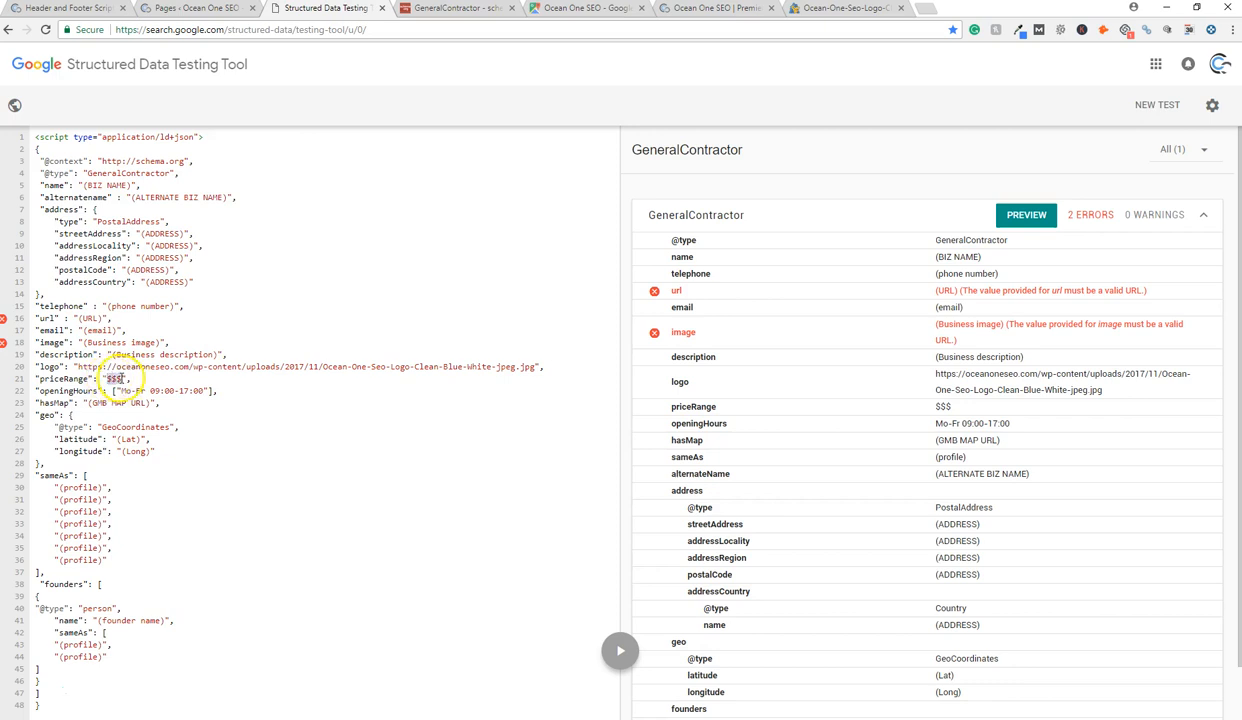
pyautogui.click(118, 378)
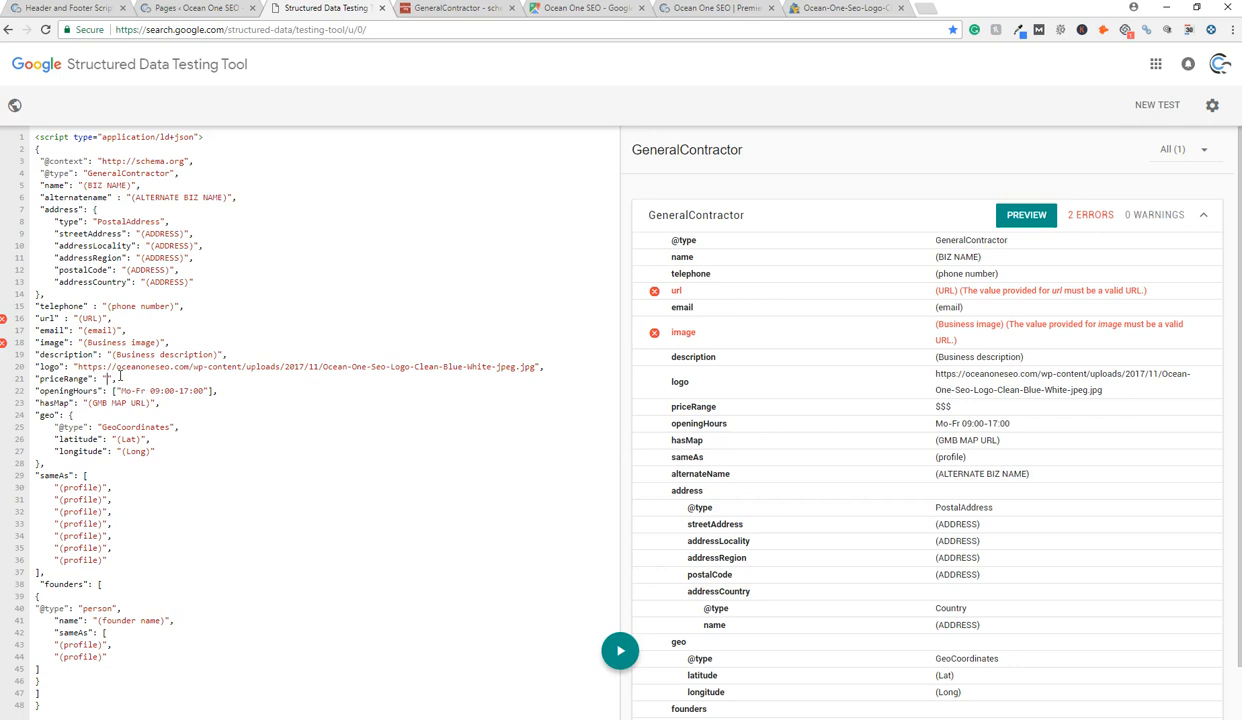
pyautogui.write('$$$')
pyautogui.click(128, 391)
pyautogui.write(', "S')
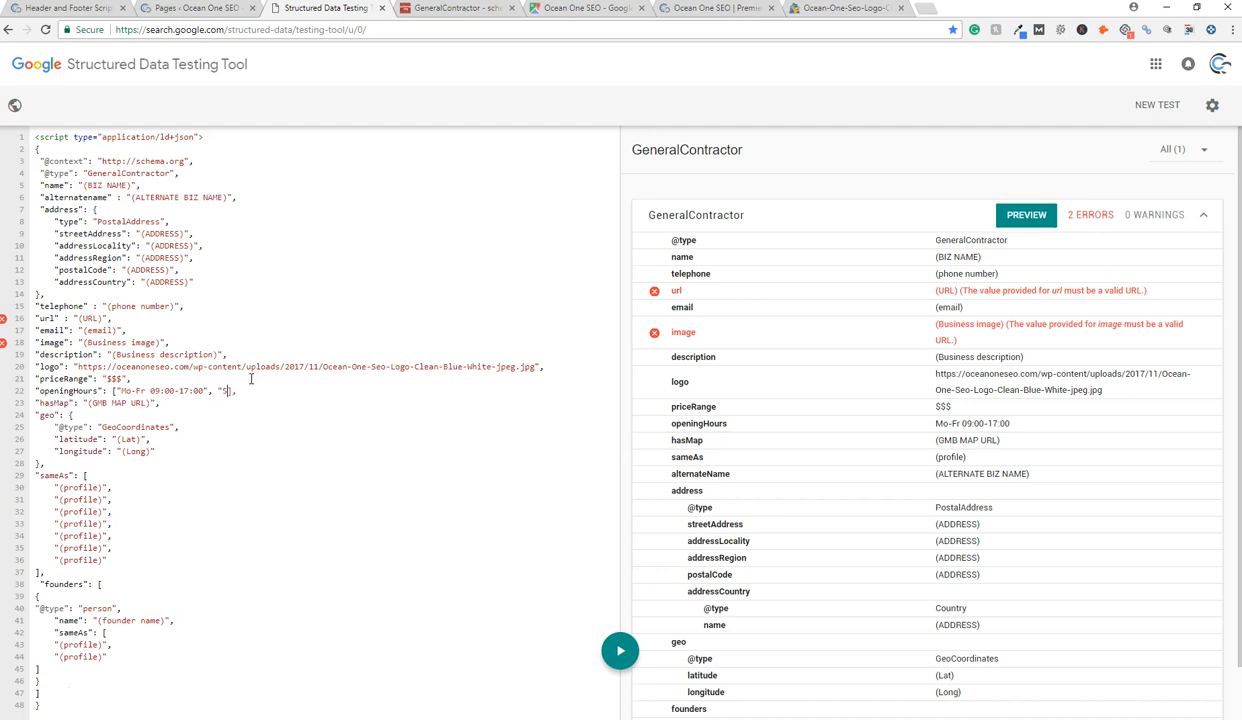
# Add the weekend entry Sa-Su 10:00-14:00 to openingHours
pyautogui.write('a-Su')
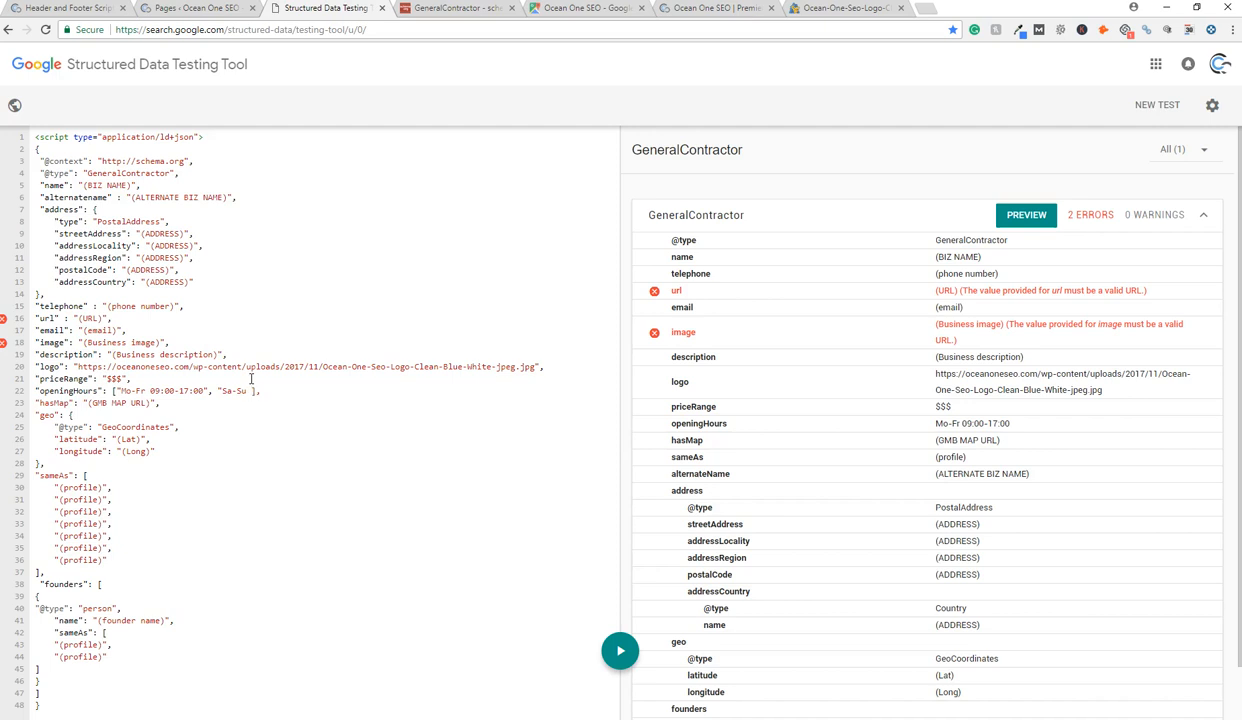
pyautogui.write('10:00-14:00"')
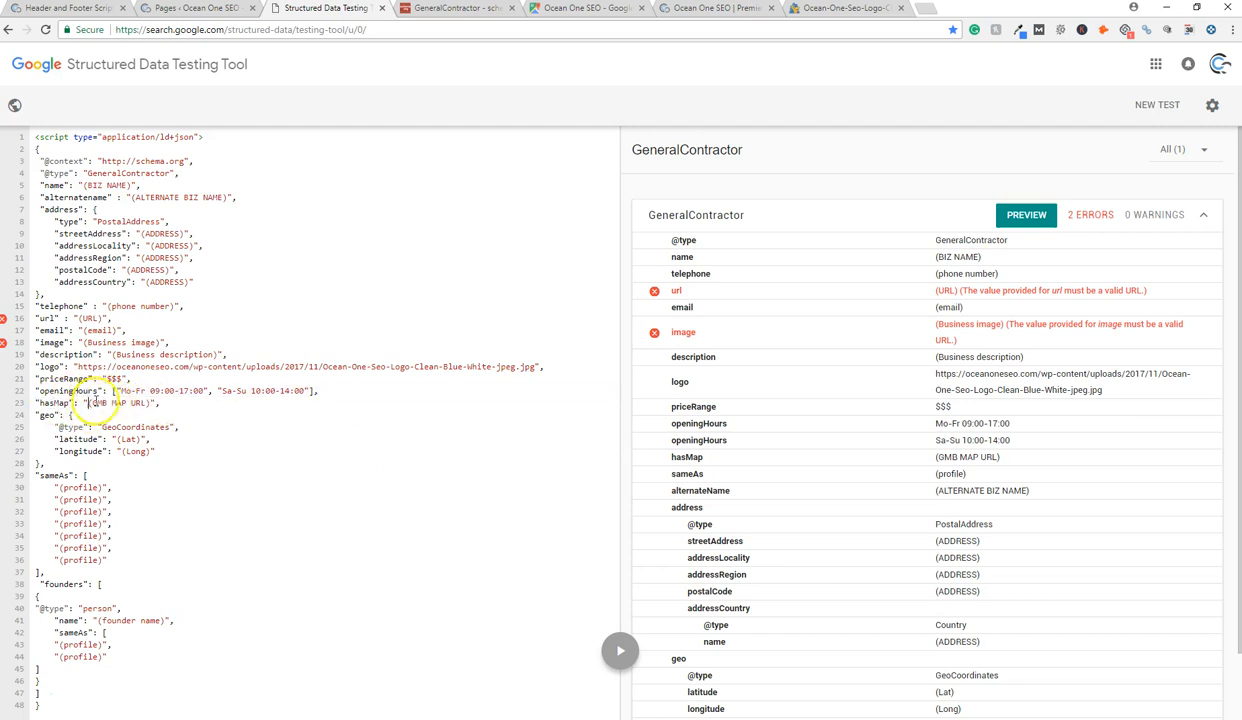
# Select the hasMap placeholder, then select the Ocean One SEO Google Maps listing URL
pyautogui.doubleClick(118, 402)
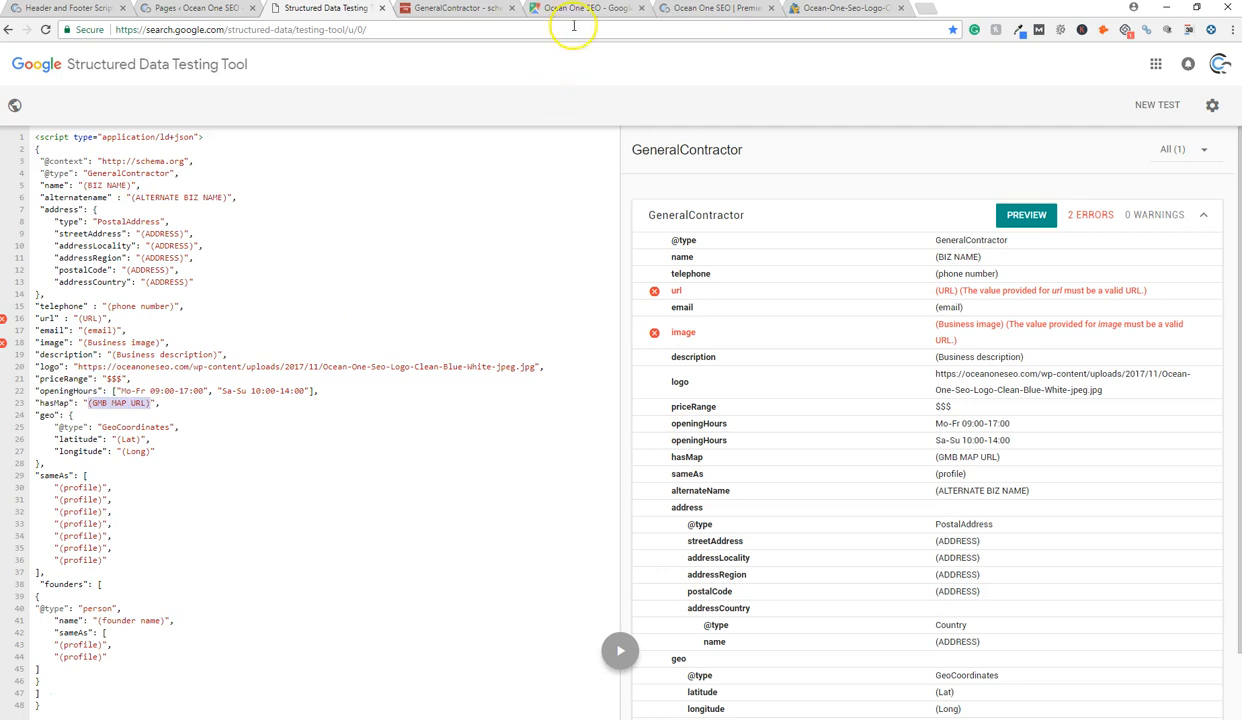
pyautogui.click(585, 8)
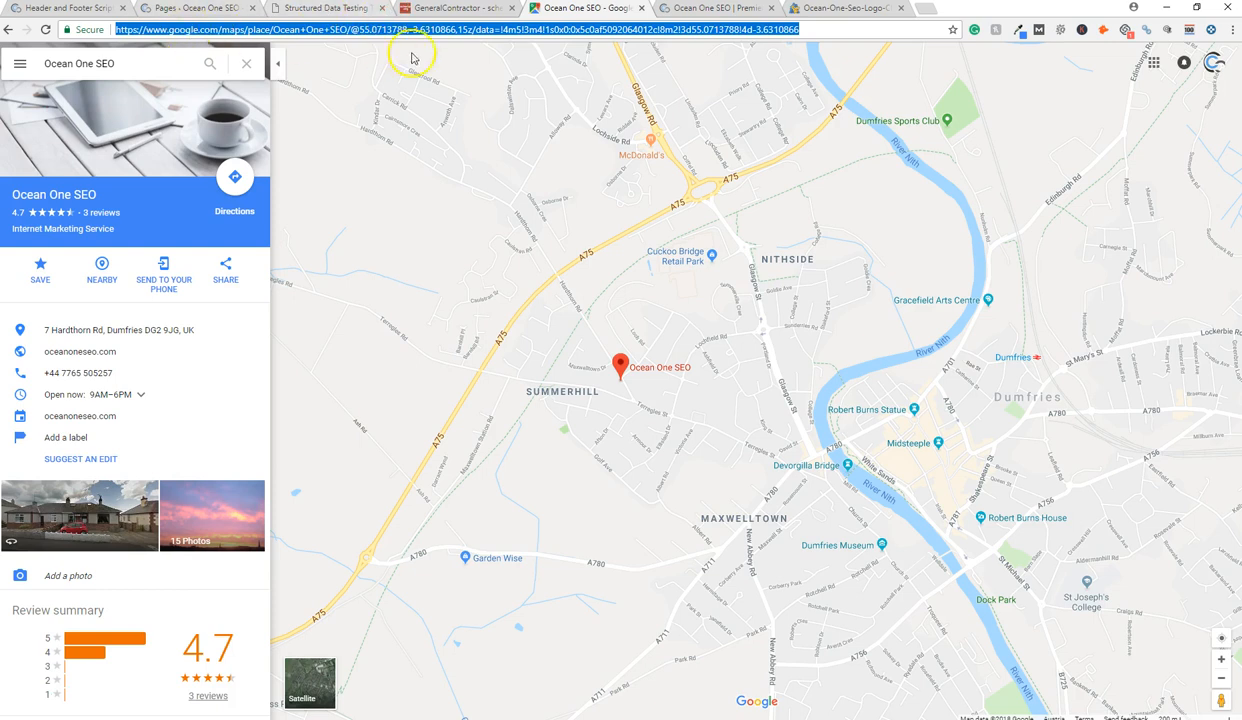
pyautogui.click(320, 8)
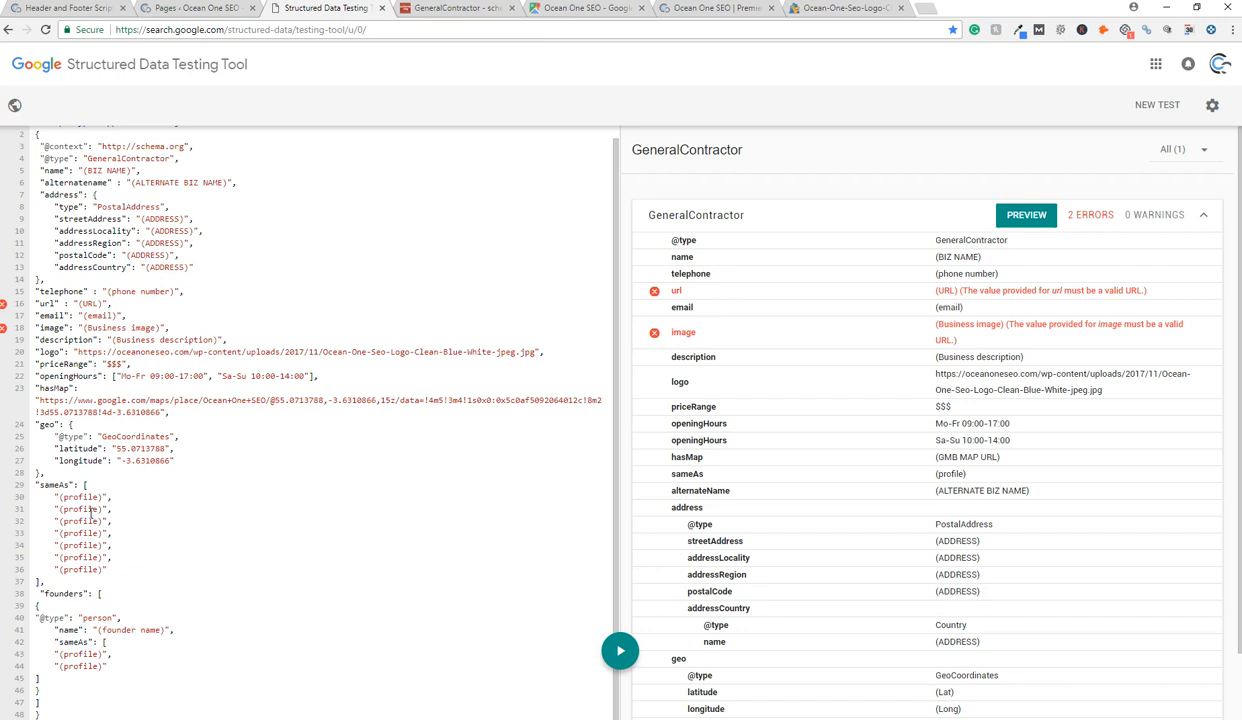
pyautogui.moveTo(120, 531)
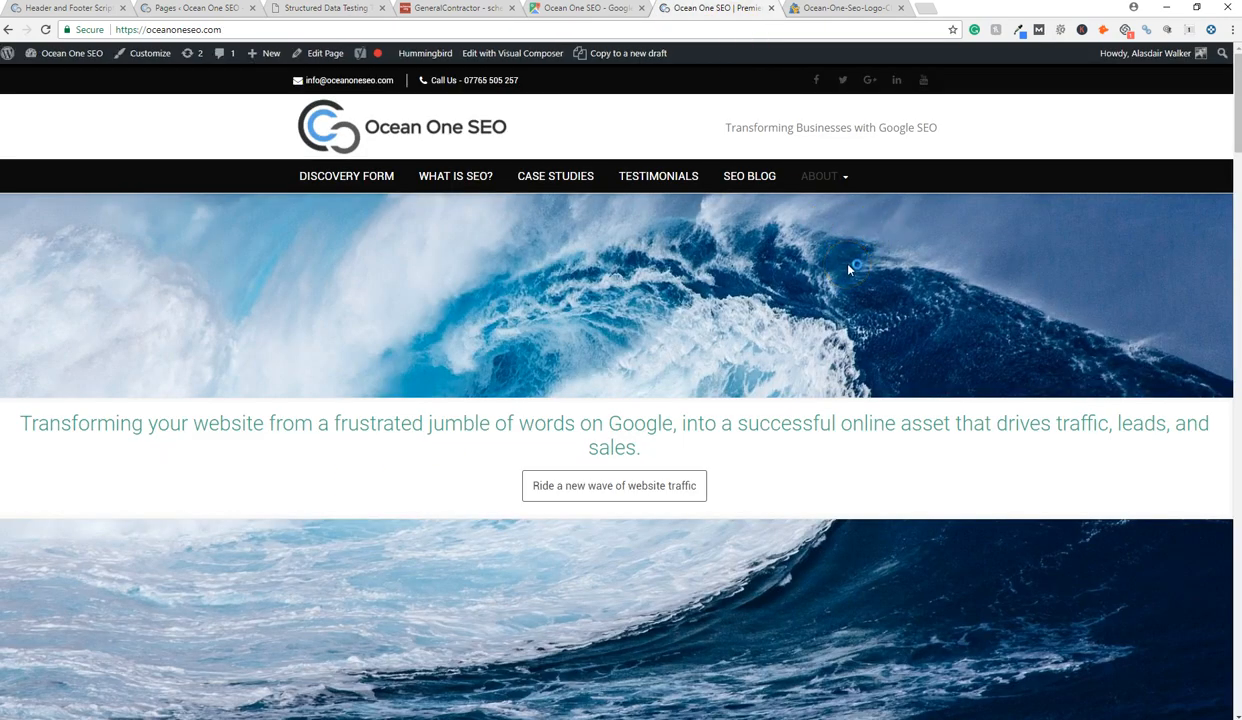
# Open the Ocean One SEO Discovery Form page and scroll to step 1 of 3
pyautogui.click(346, 176)
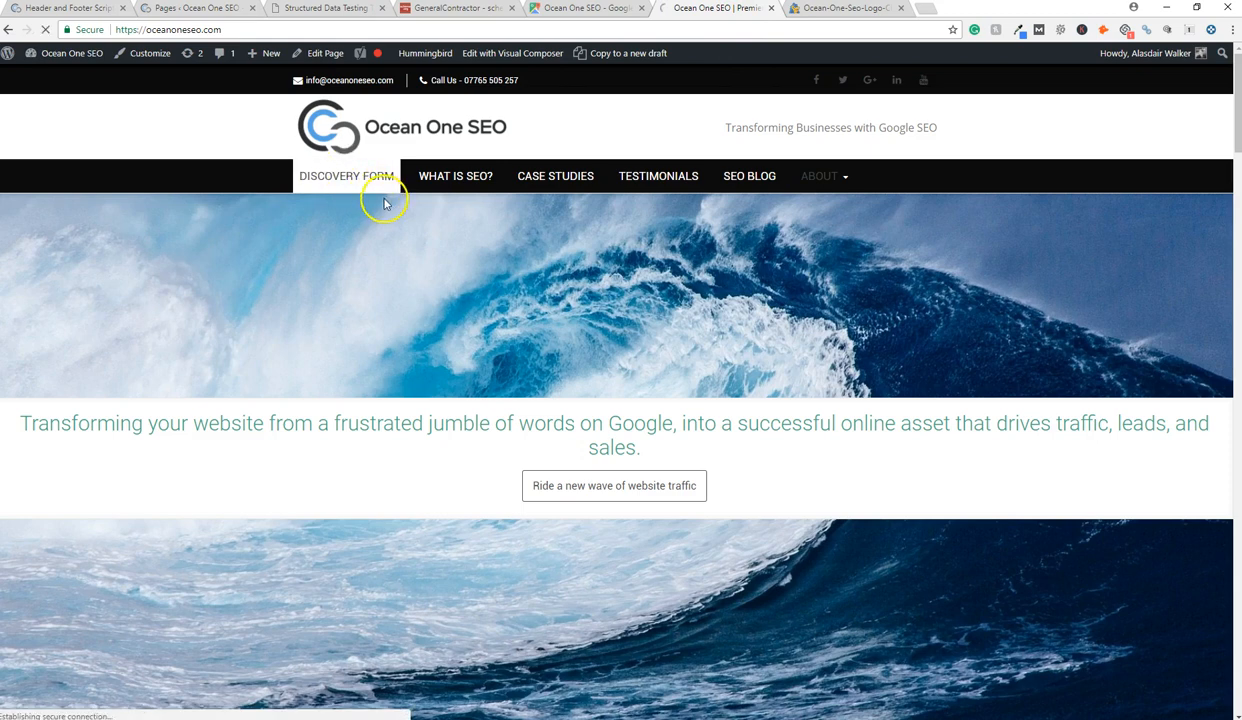
pyautogui.click(346, 176)
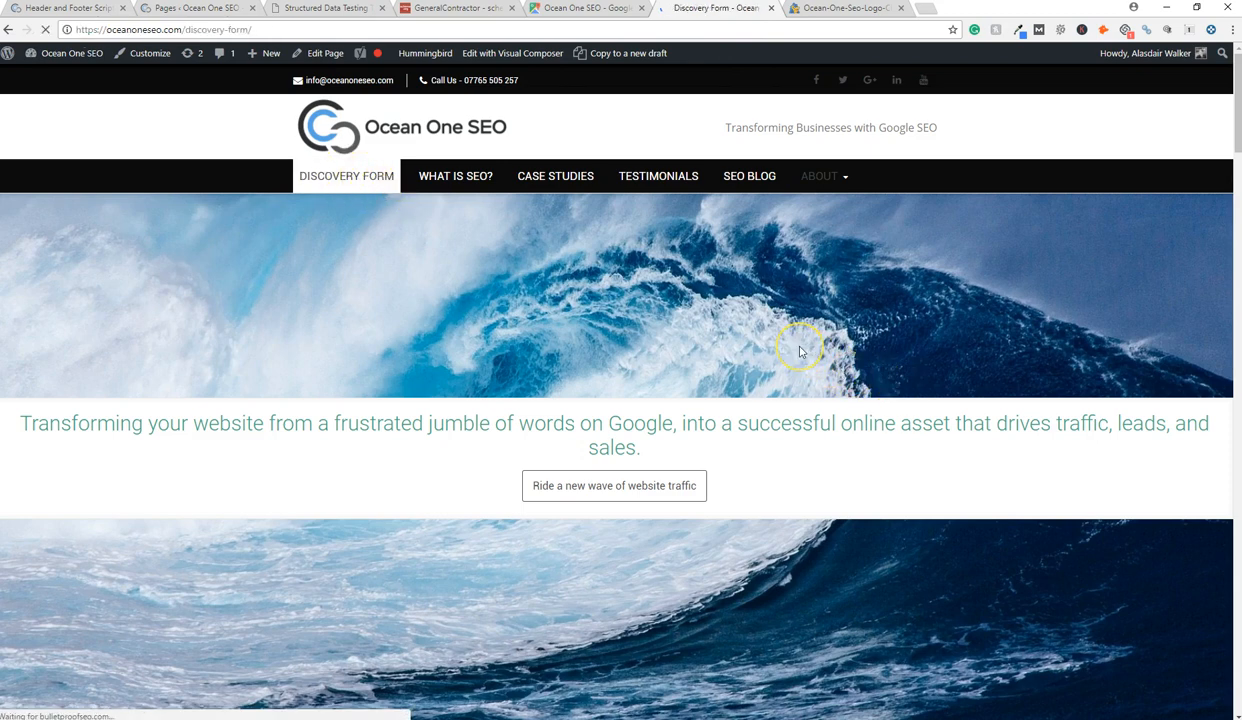
pyautogui.scroll(-3)
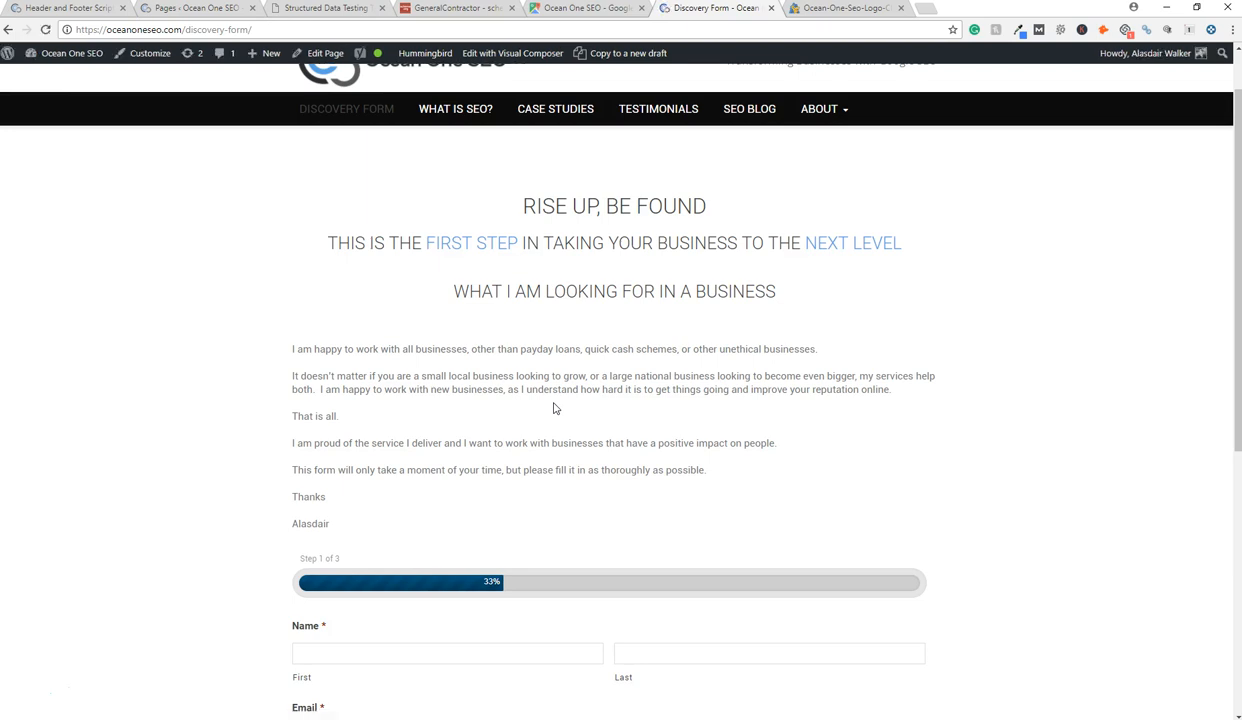
pyautogui.scroll(-3)
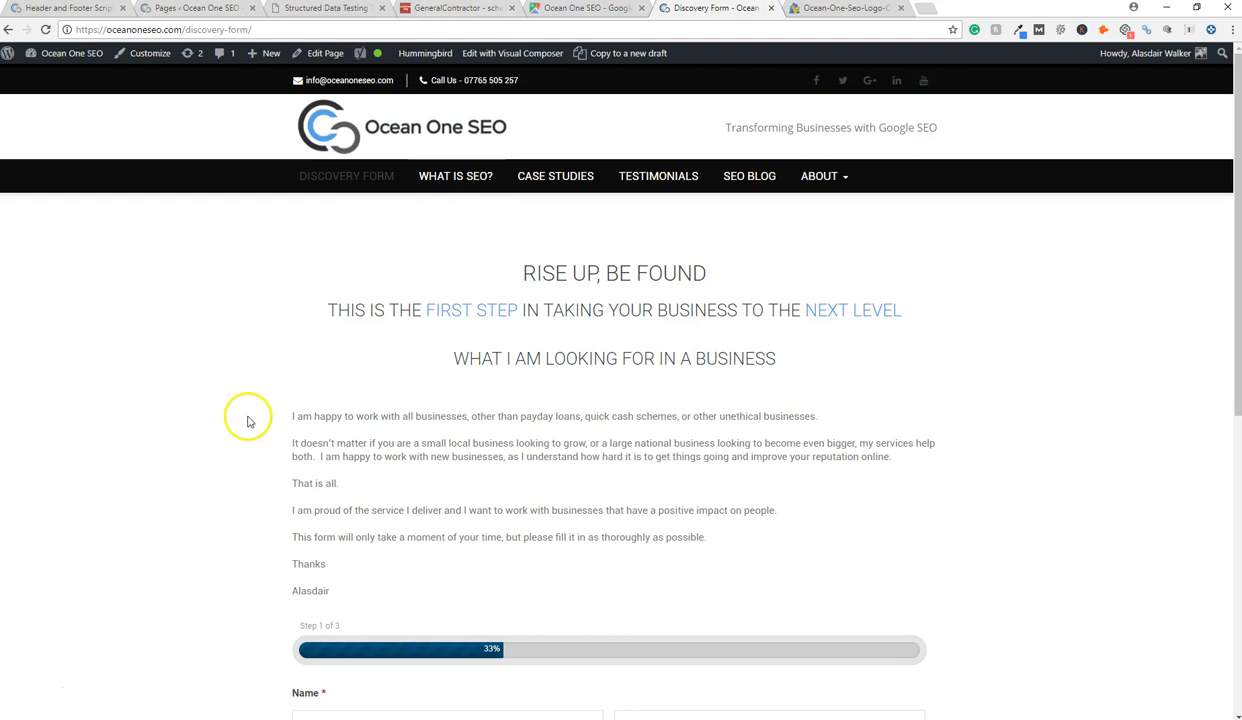
pyautogui.moveTo(15, 690)
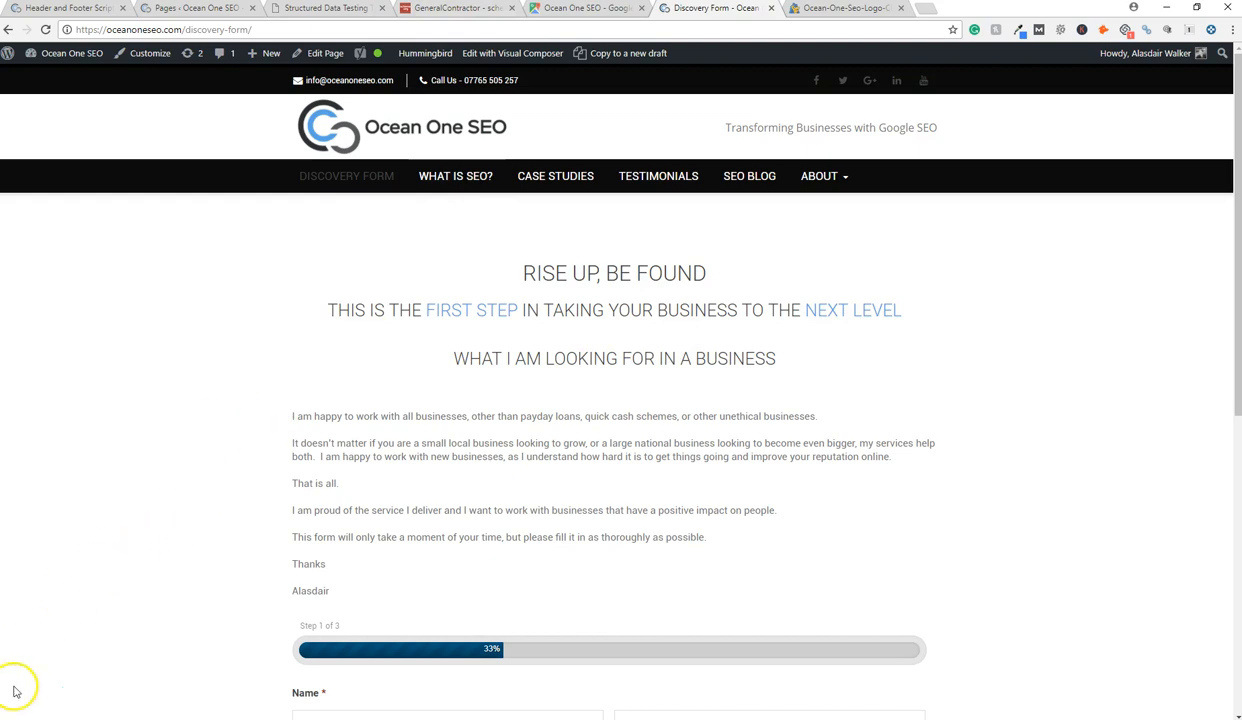